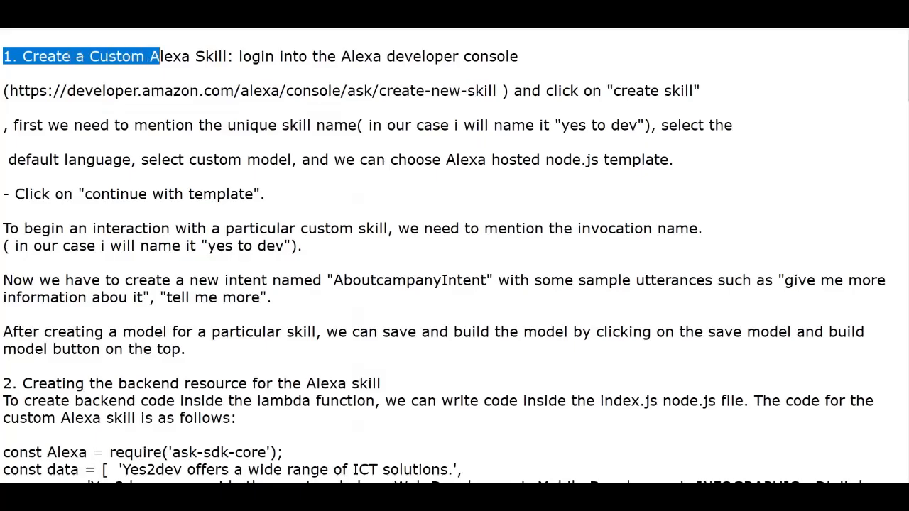
# Step: Highlight the step 1 heading in the setup notes
pyautogui.moveTo(160, 56); pyautogui.dragTo(317, 56)
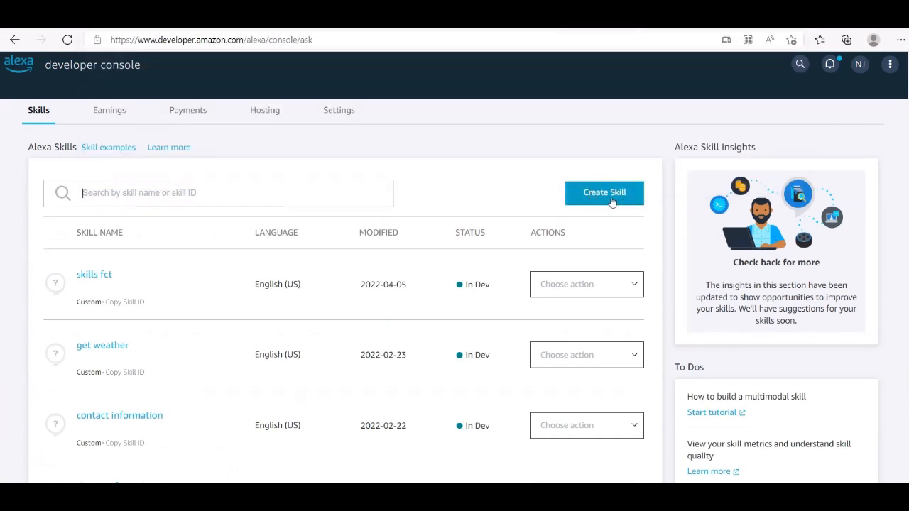
pyautogui.moveTo(613, 202)
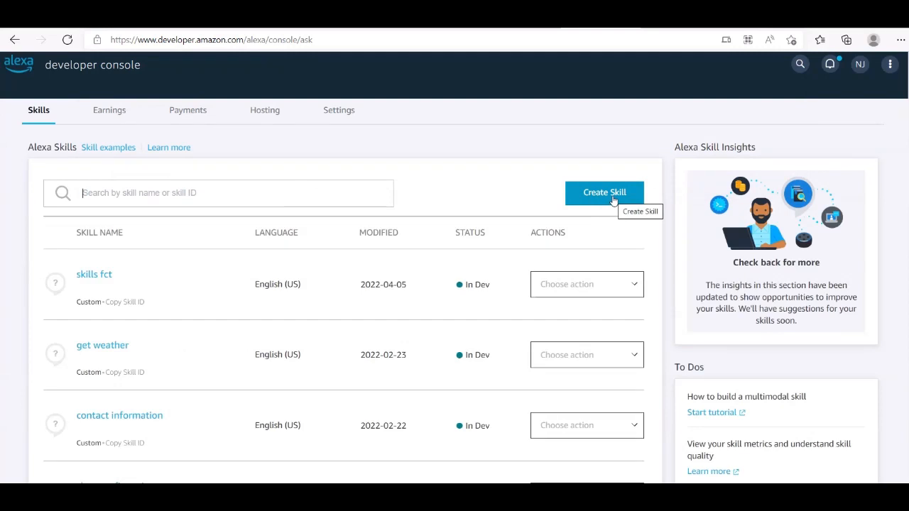
pyautogui.moveTo(614, 200)
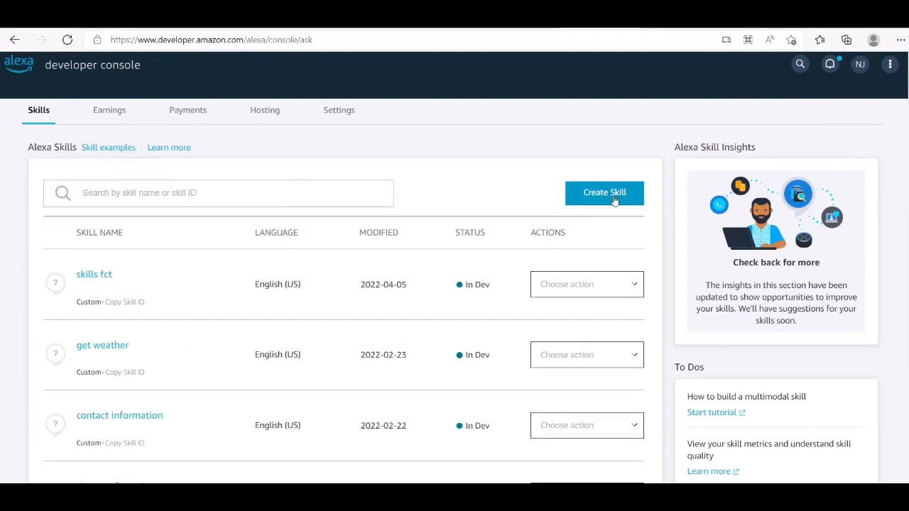
# Step: Use Create Skill on the Skills list to open the new-skill form
pyautogui.click(604, 192)
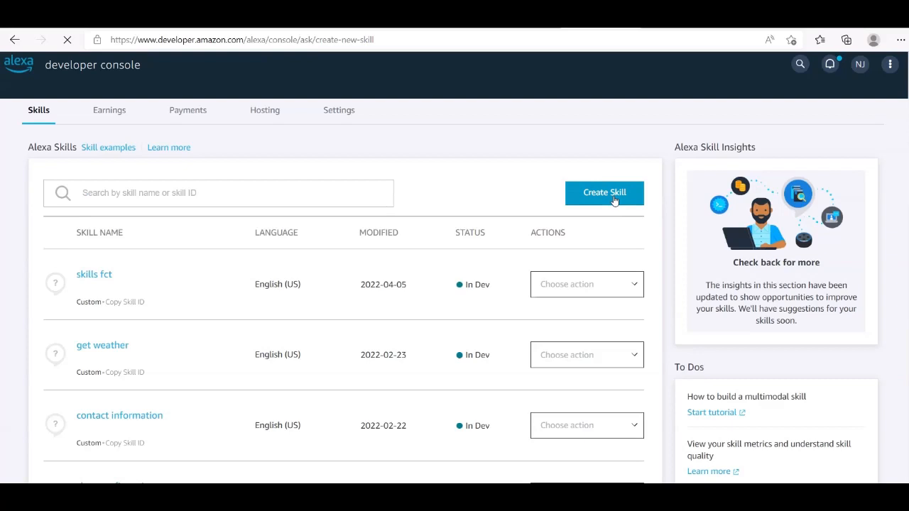
pyautogui.click(604, 193)
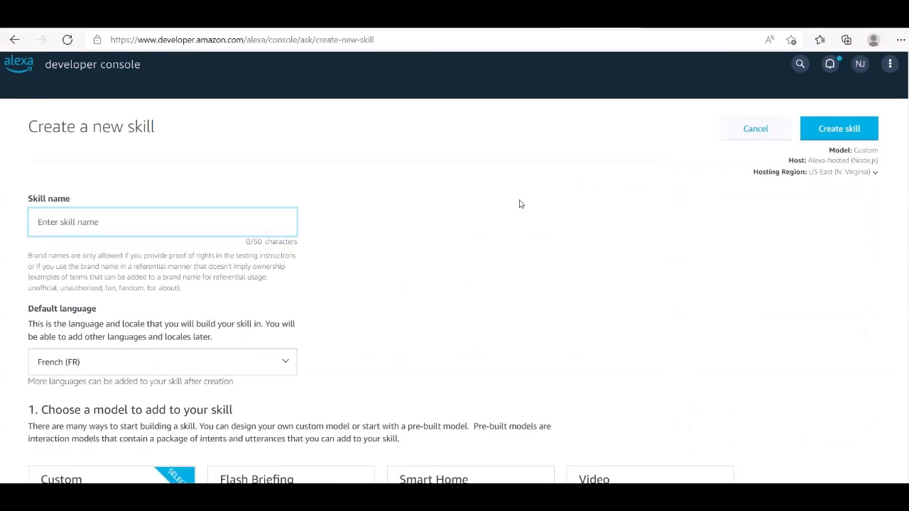
pyautogui.moveTo(422, 463)
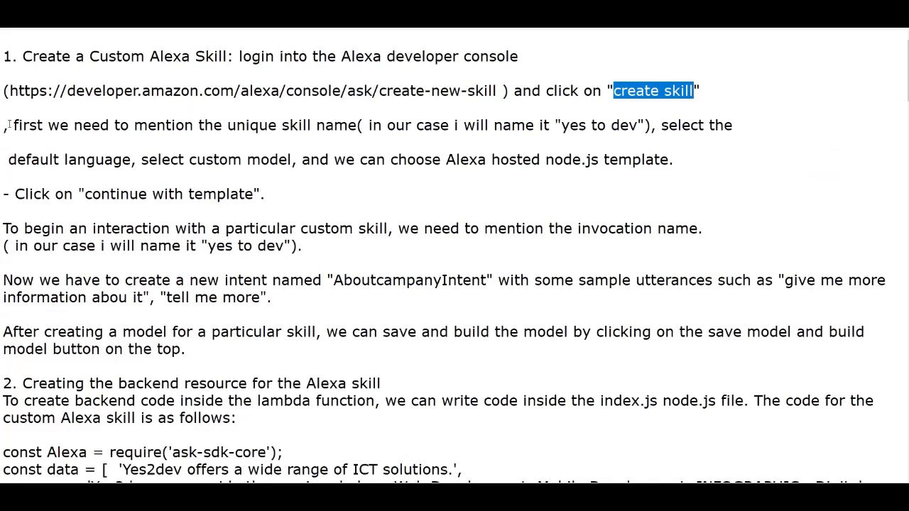
# Step: Highlight the notes on skill naming, language and model, and the Alexa-hosted Node.js template
pyautogui.moveTo(13, 125); pyautogui.dragTo(167, 125)
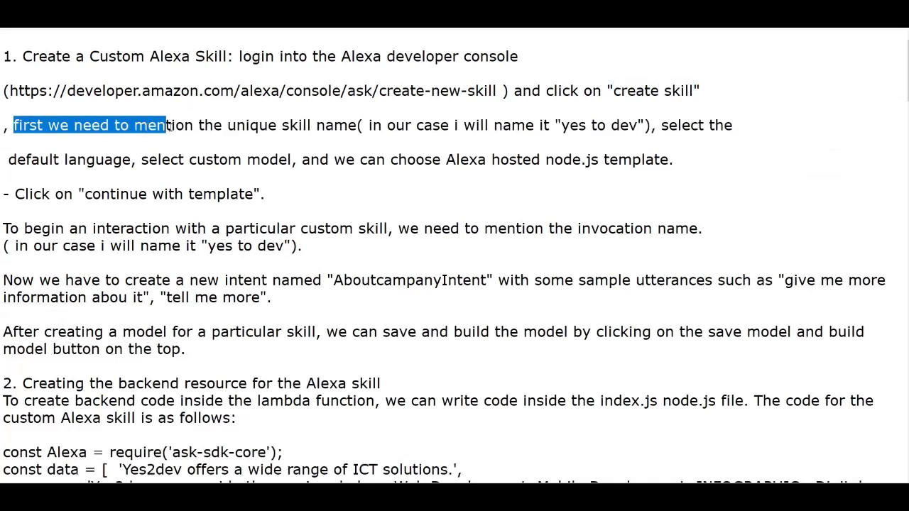
pyautogui.moveTo(167, 125); pyautogui.dragTo(314, 125)
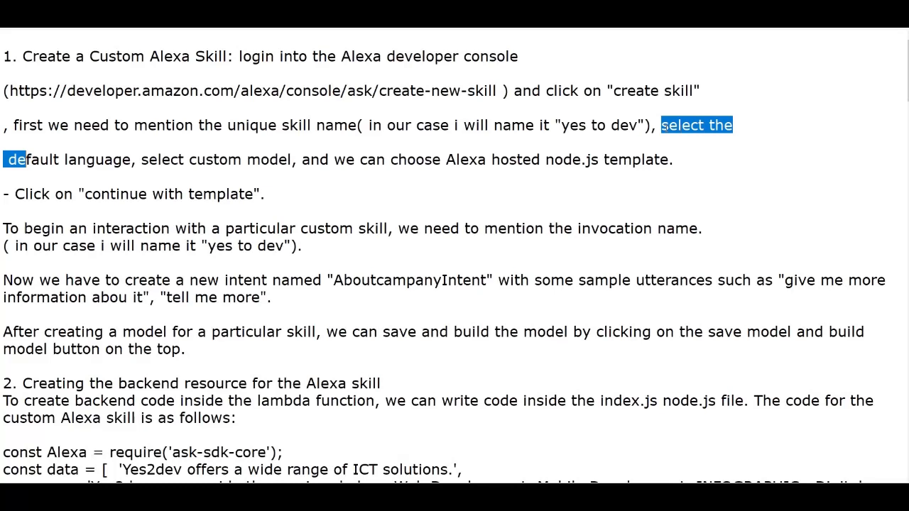
pyautogui.moveTo(25, 160); pyautogui.dragTo(298, 159)
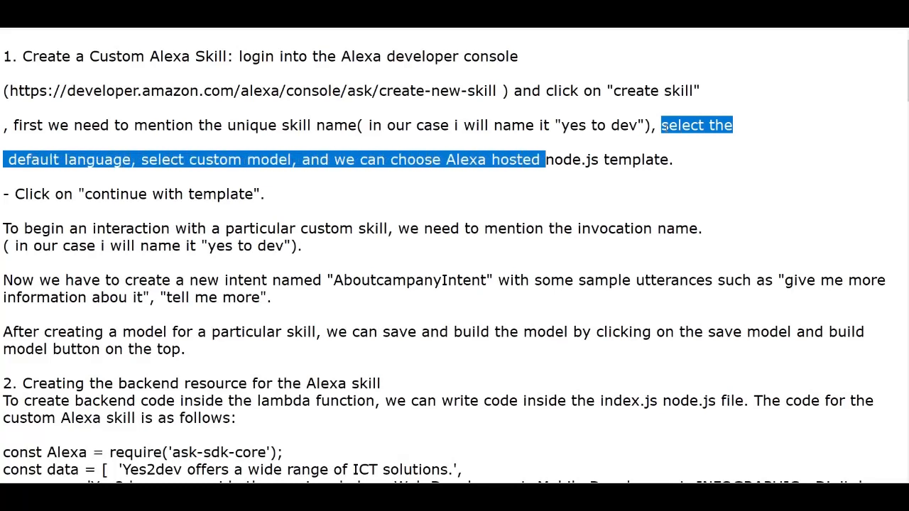
pyautogui.moveTo(544, 160); pyautogui.dragTo(671, 160)
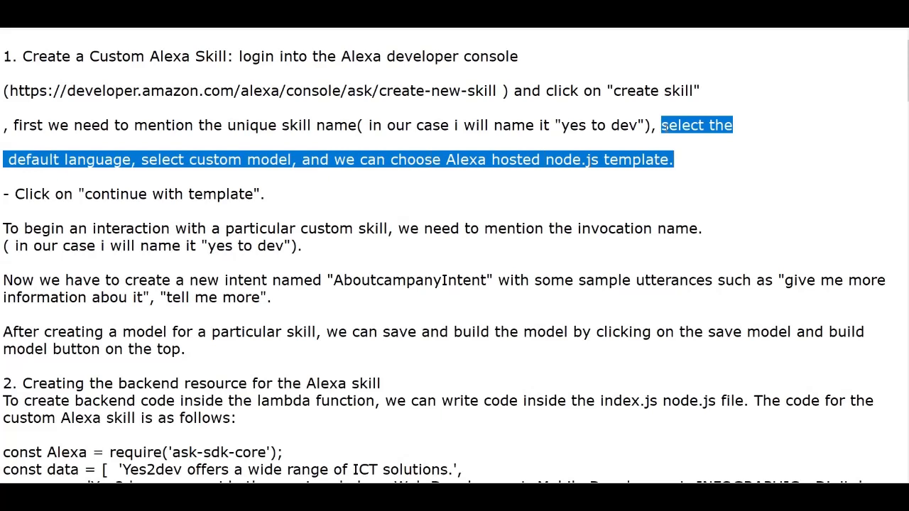
pyautogui.moveTo(657, 142)
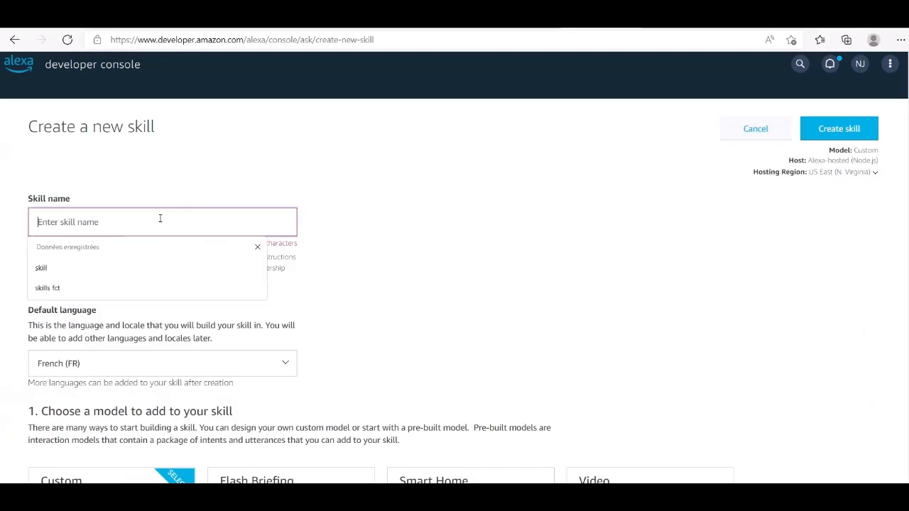
# Step: Enter skill name 'yes to dev', choose English (US) as default language, keep Custom model
pyautogui.write('yes to dev')
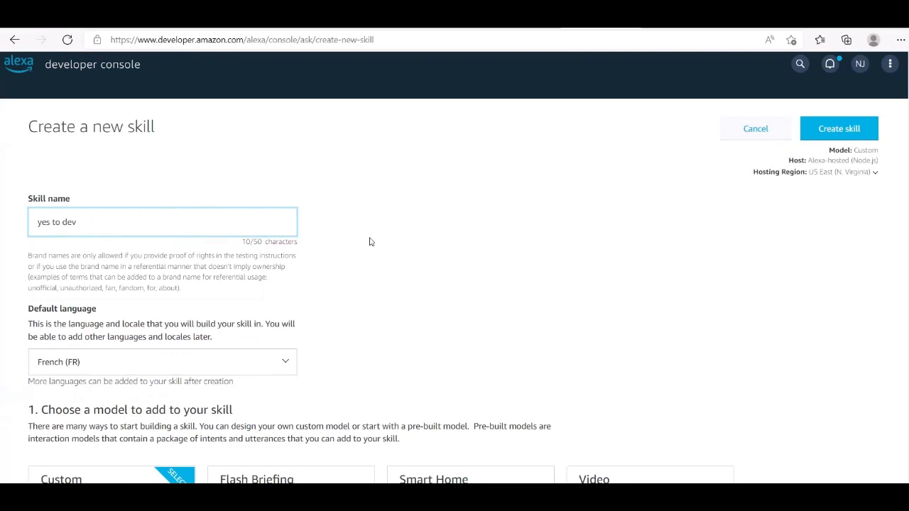
pyautogui.scroll(-3)
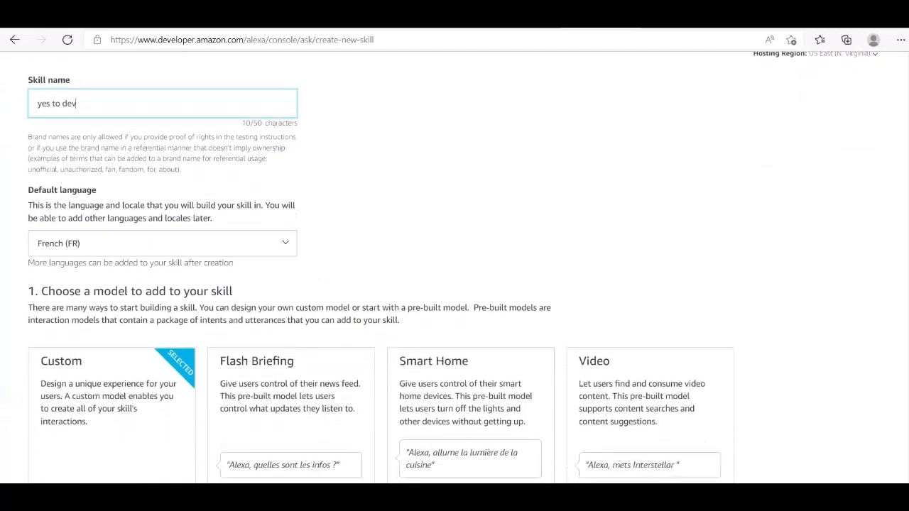
pyautogui.scroll(-3)
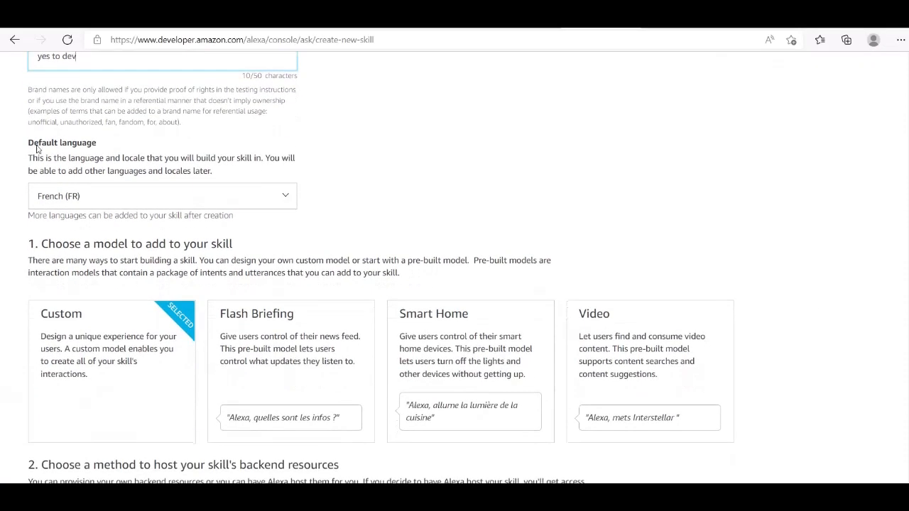
pyautogui.doubleClick(61, 142)
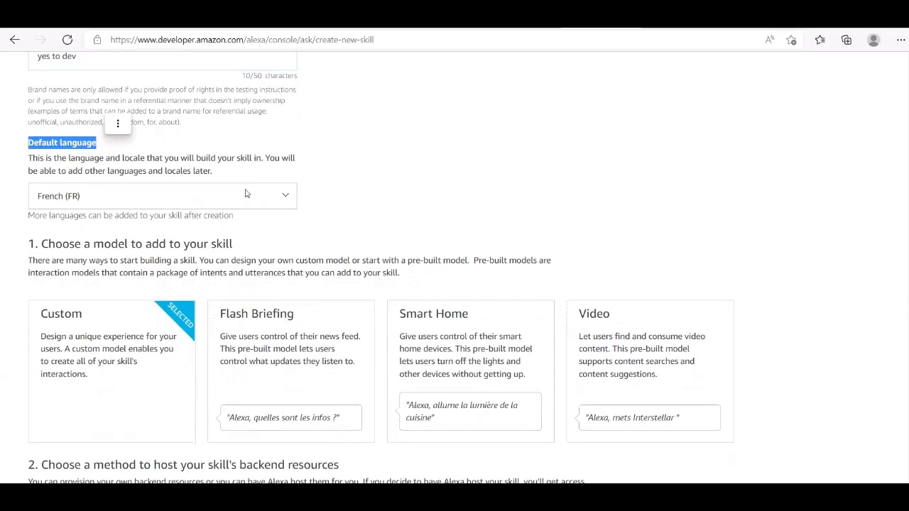
pyautogui.click(162, 196)
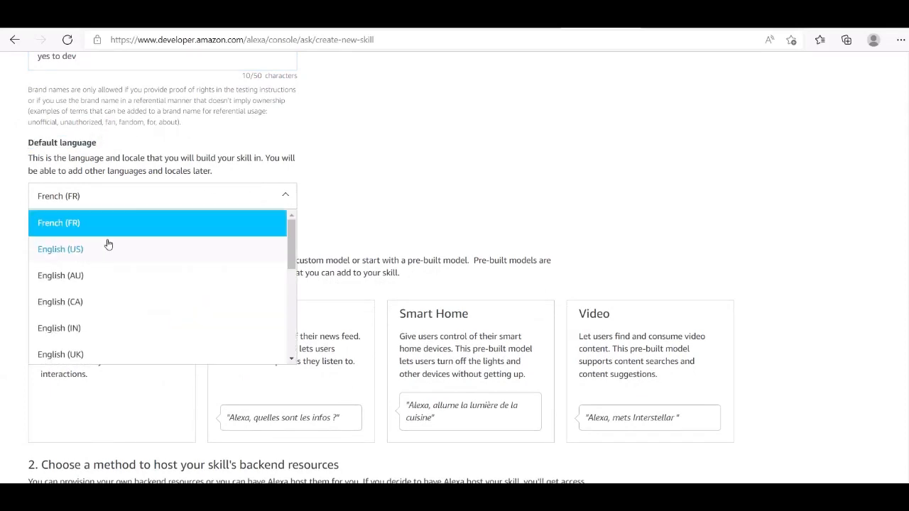
pyautogui.click(60, 249)
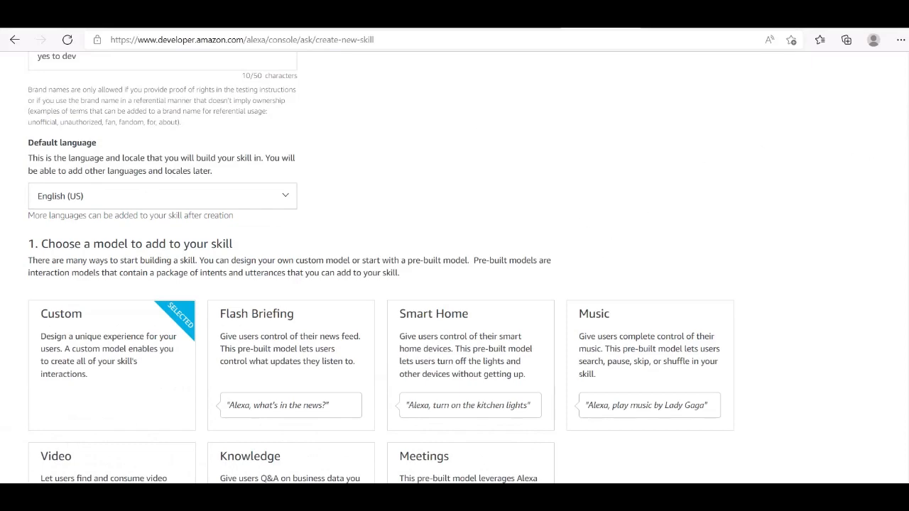
pyautogui.scroll(-3)
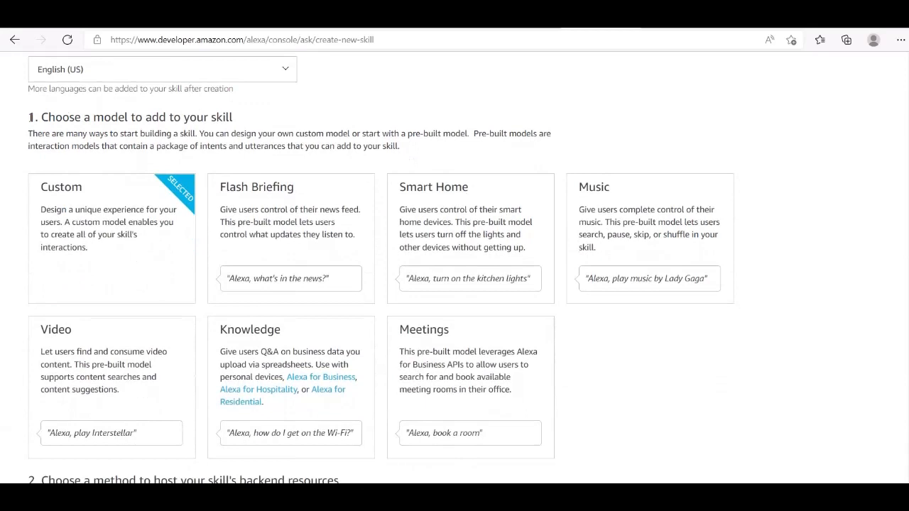
pyautogui.moveTo(45, 117); pyautogui.dragTo(234, 117)
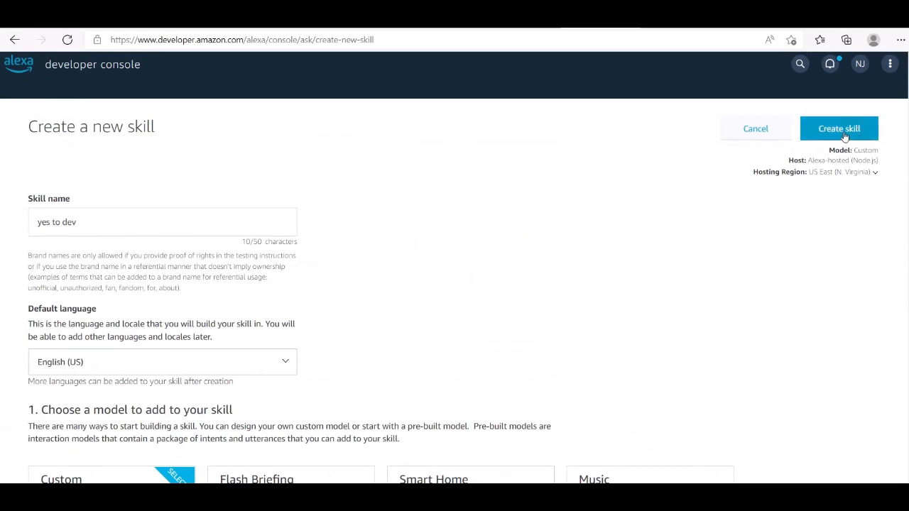
# Step: Submit the 'yes to dev' skill, then continue with the Start from Scratch template
pyautogui.click(839, 129)
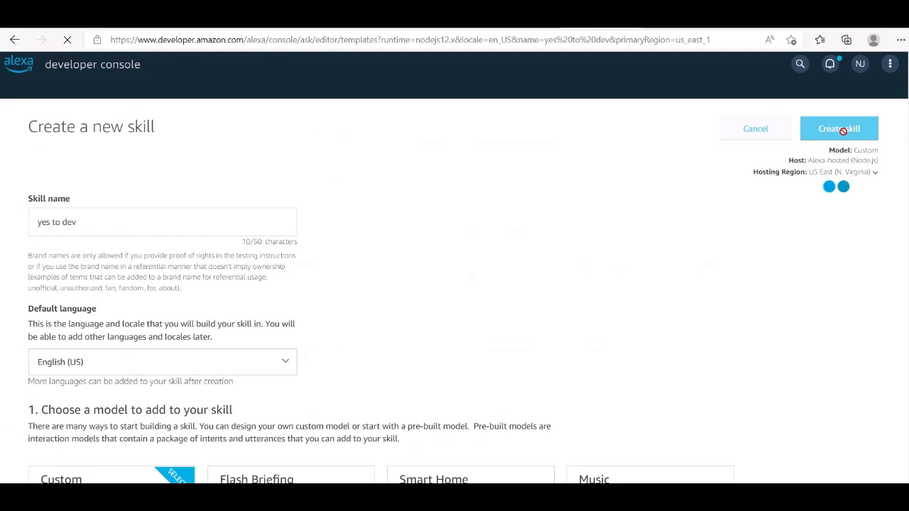
pyautogui.click(838, 128)
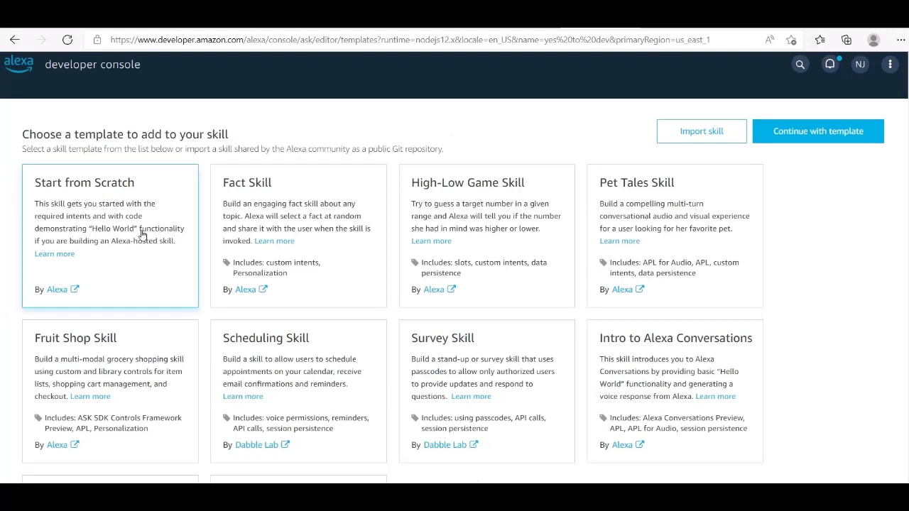
pyautogui.click(110, 234)
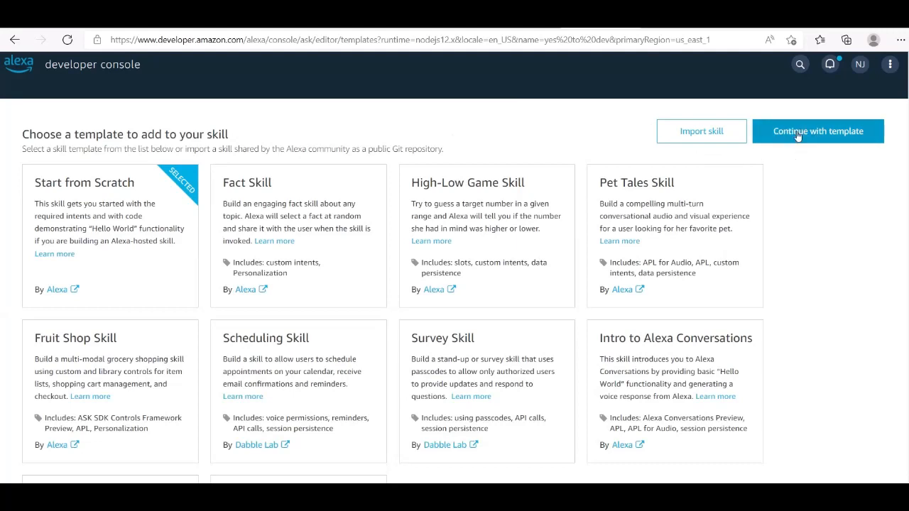
pyautogui.moveTo(803, 135)
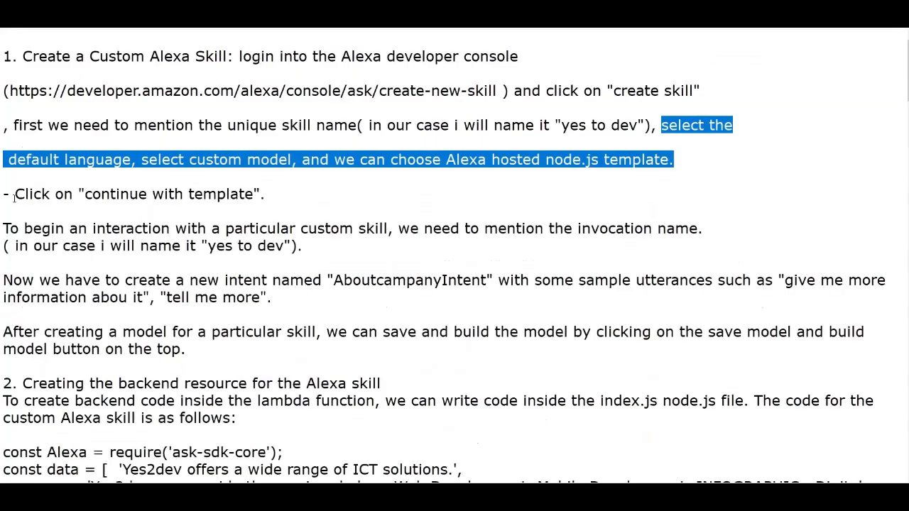
pyautogui.moveTo(15, 194); pyautogui.dragTo(217, 193)
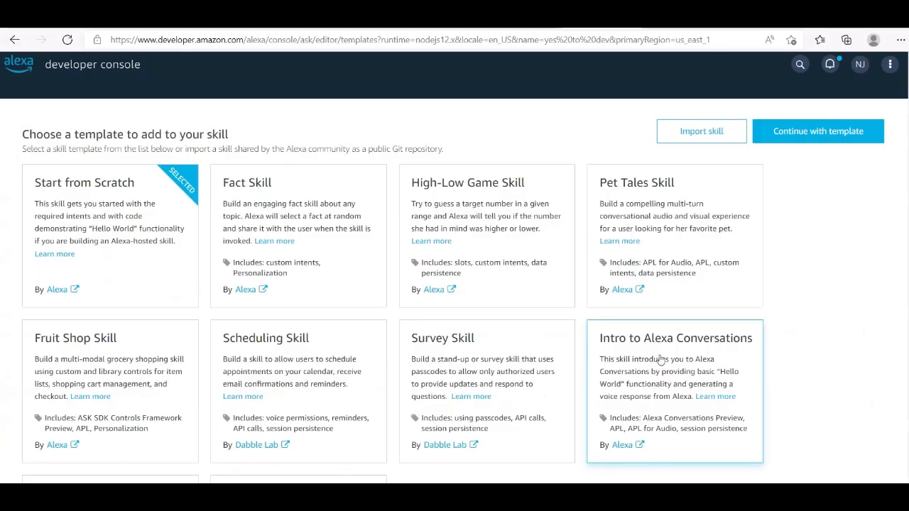
pyautogui.moveTo(818, 136)
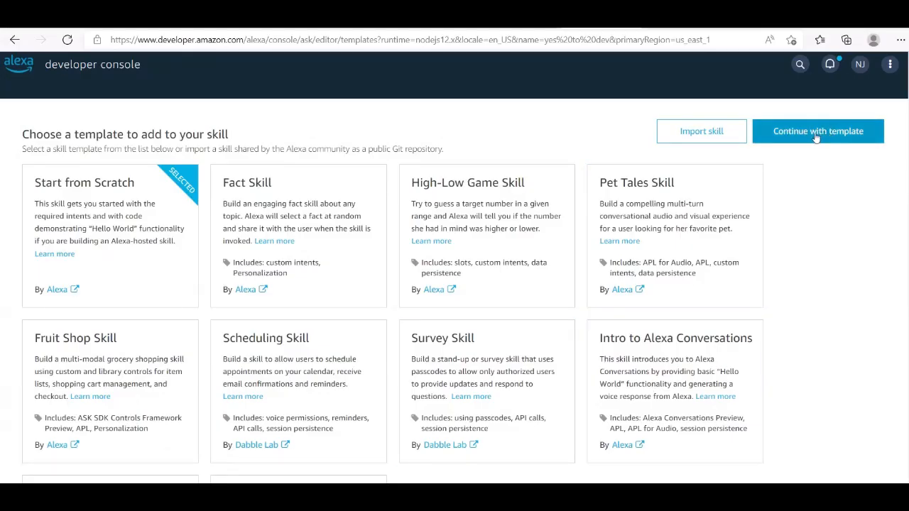
pyautogui.click(818, 131)
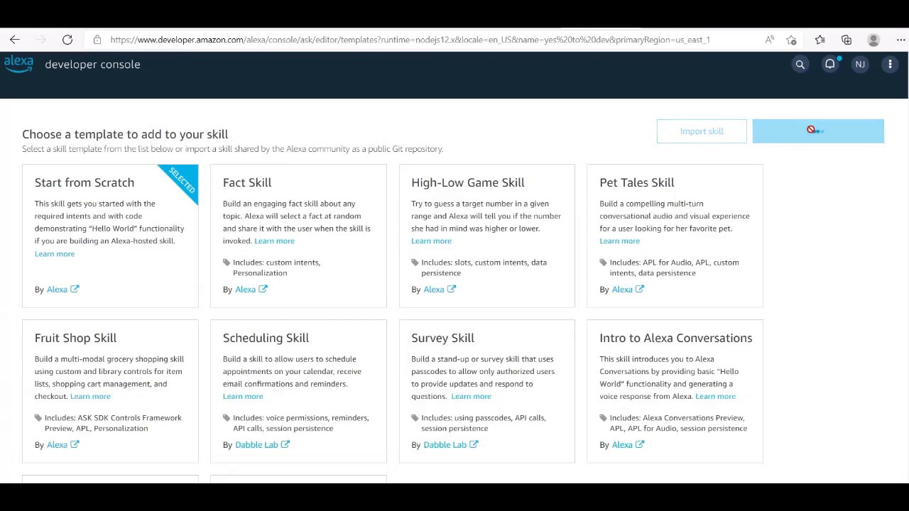
pyautogui.click(818, 130)
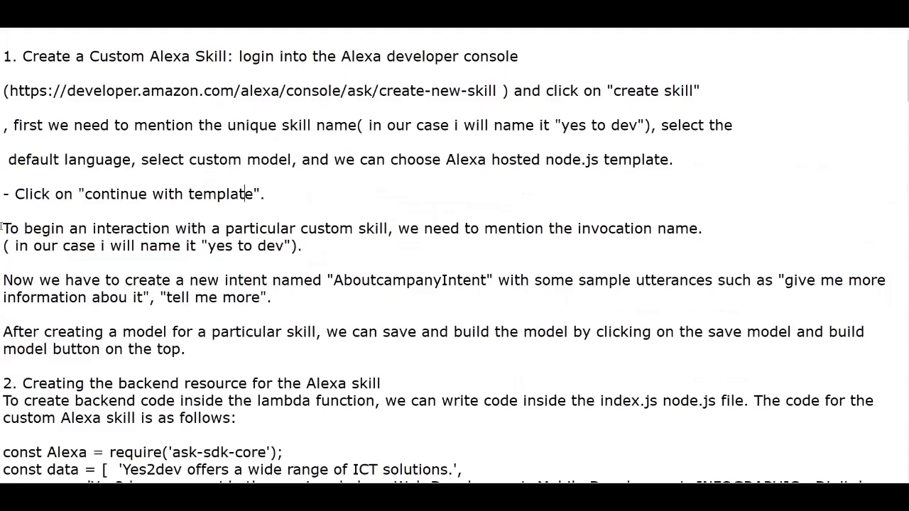
# Step: Highlight the invocation-name paragraph and mark the name 'yes to dev' in the notes
pyautogui.moveTo(3, 228); pyautogui.dragTo(301, 228)
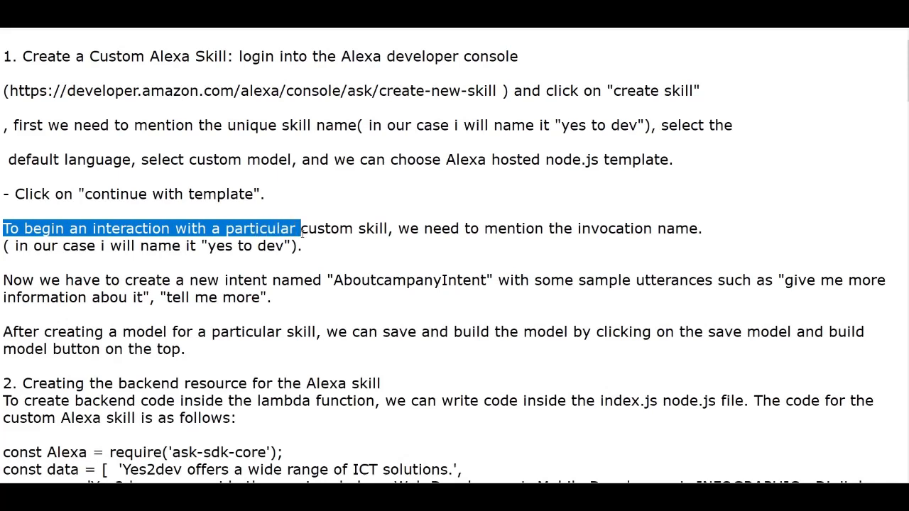
pyautogui.moveTo(301, 228); pyautogui.dragTo(598, 228)
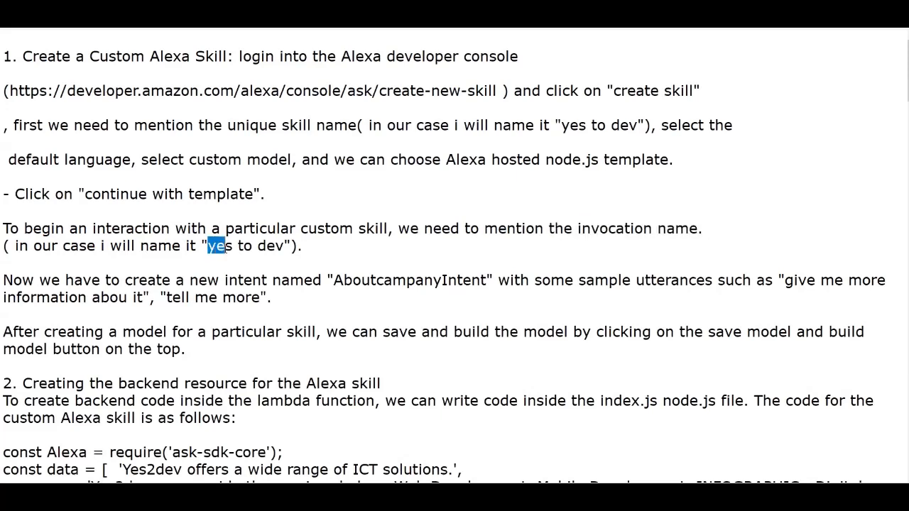
pyautogui.click(309, 258)
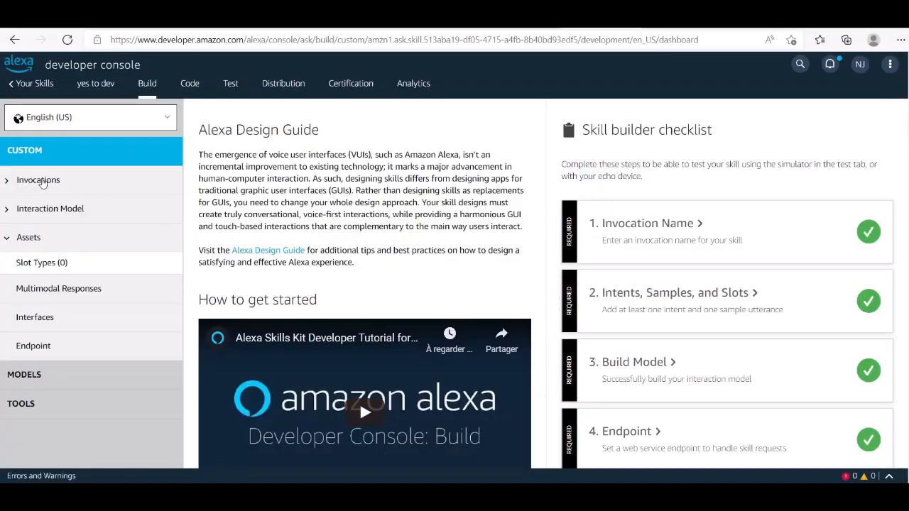
pyautogui.moveTo(41, 190)
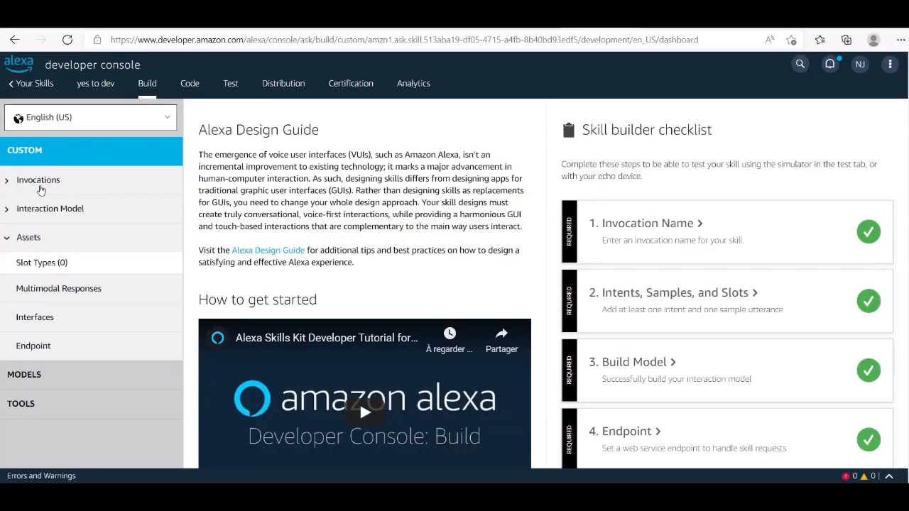
# Step: Open Invocations > Skill Invocation Name and select the 'yes to dev' value
pyautogui.click(38, 179)
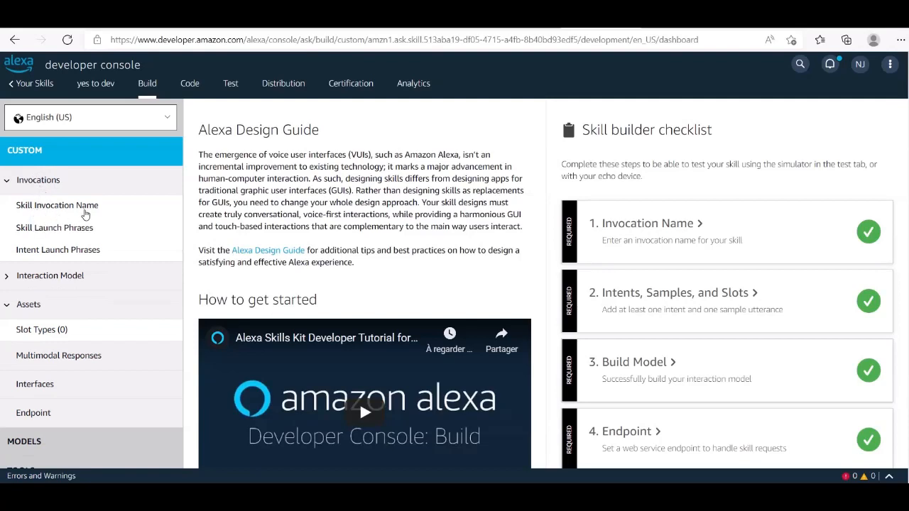
pyautogui.moveTo(80, 213)
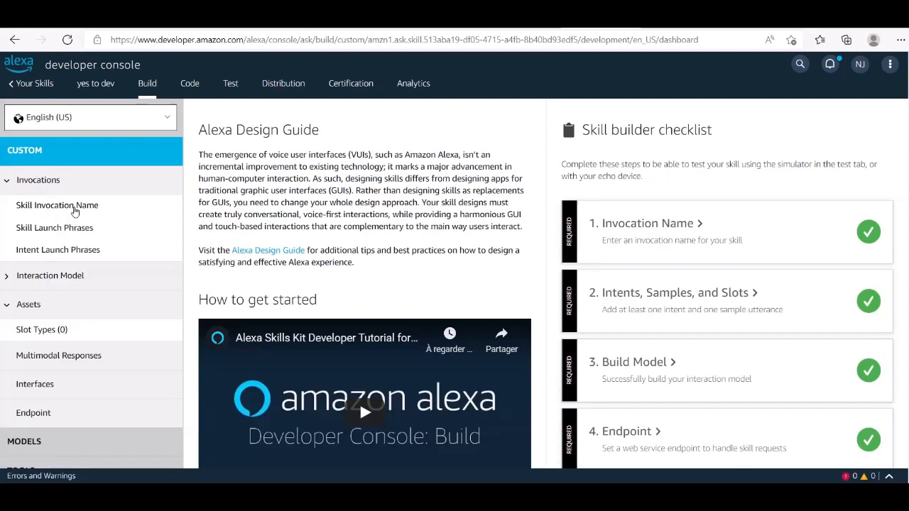
pyautogui.click(57, 205)
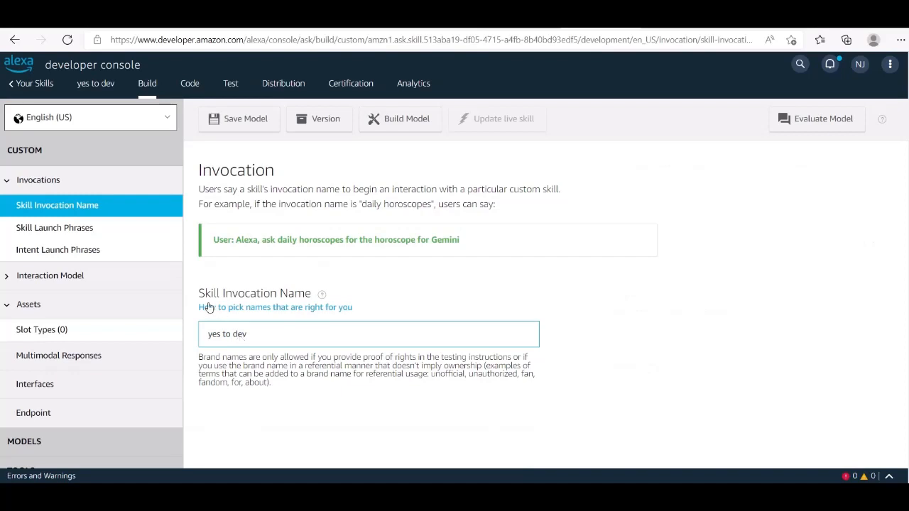
pyautogui.doubleClick(254, 292)
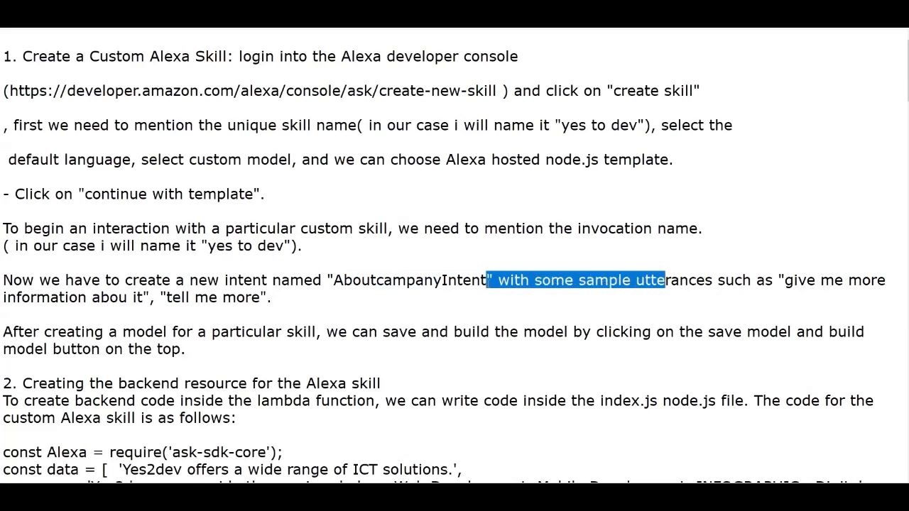
# Step: Highlight the AboutcampanyIntent sample-utterances note, then clear the highlight
pyautogui.moveTo(665, 280); pyautogui.dragTo(774, 280)
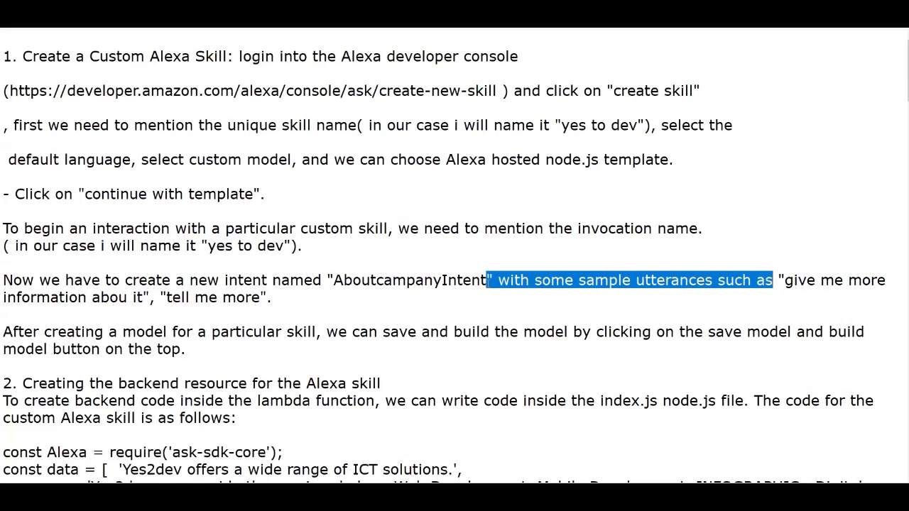
pyautogui.moveTo(684, 274)
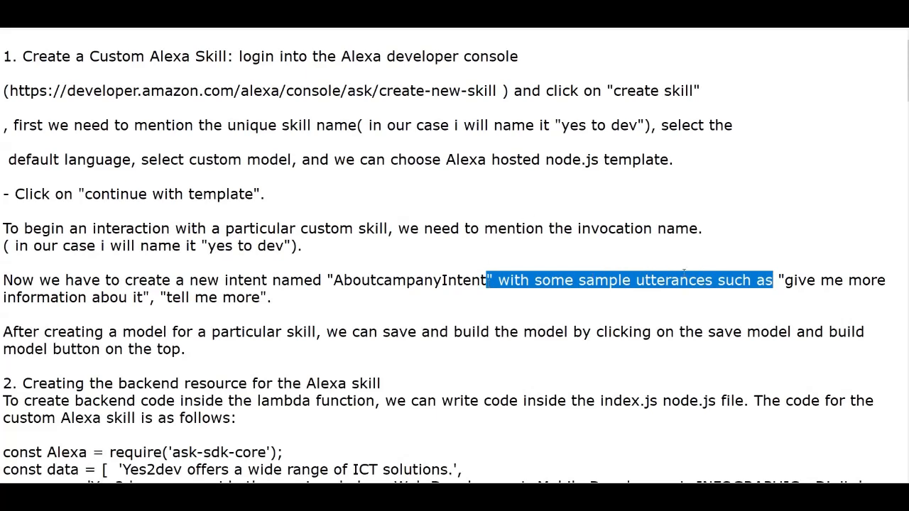
pyautogui.click(277, 297)
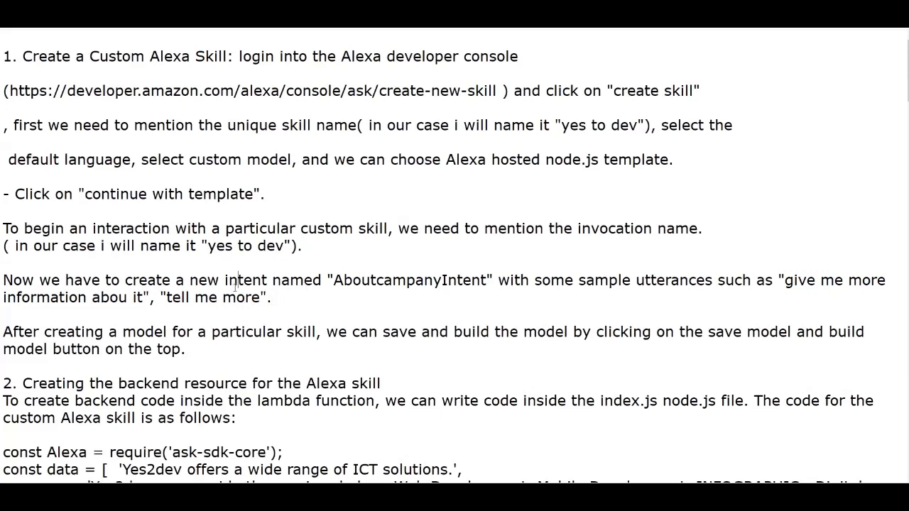
pyautogui.moveTo(378, 421)
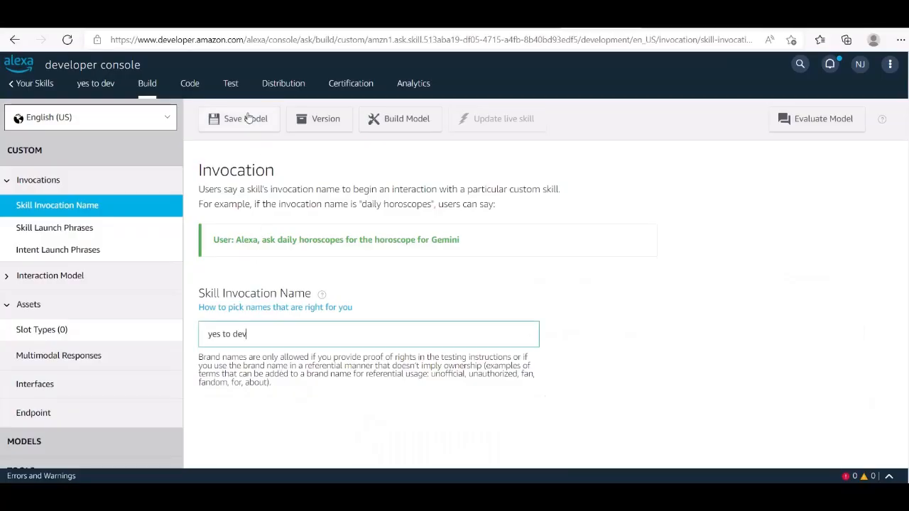
# Step: Save the model, then open the Intents list under Interaction Model
pyautogui.click(245, 118)
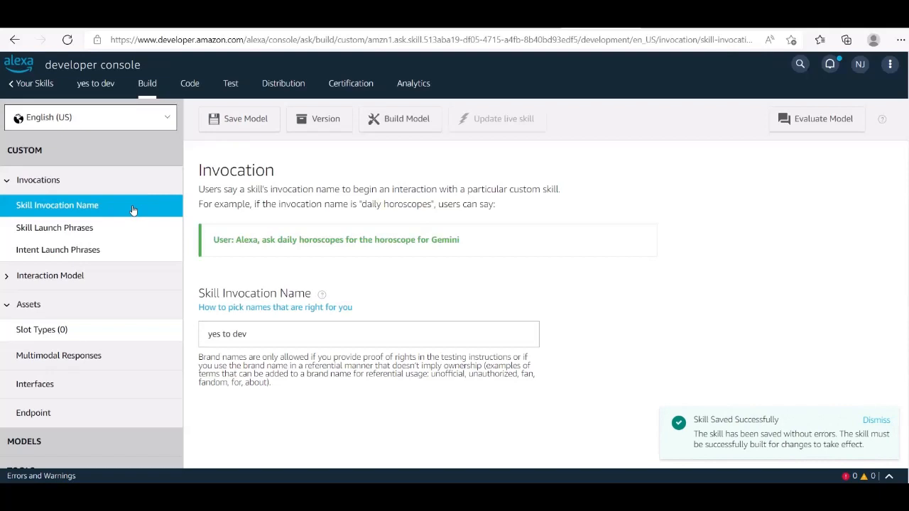
pyautogui.moveTo(49, 275)
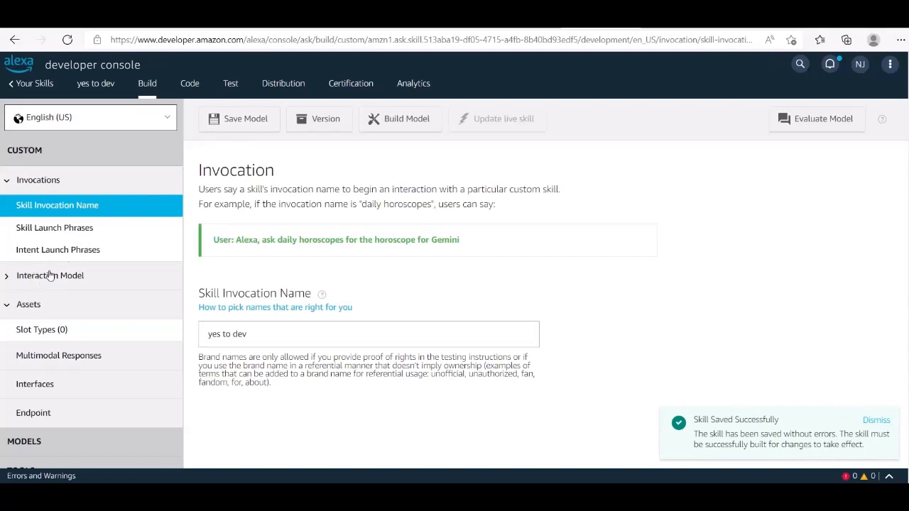
pyautogui.click(50, 275)
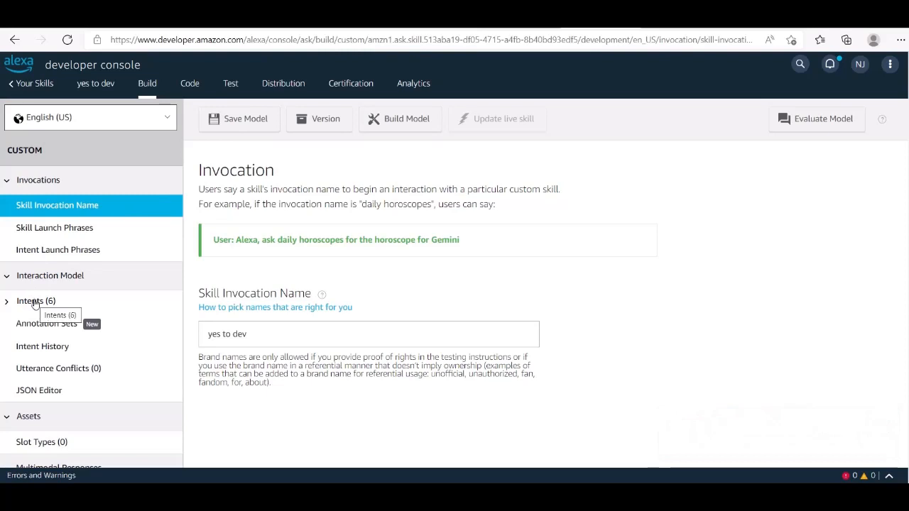
pyautogui.click(32, 301)
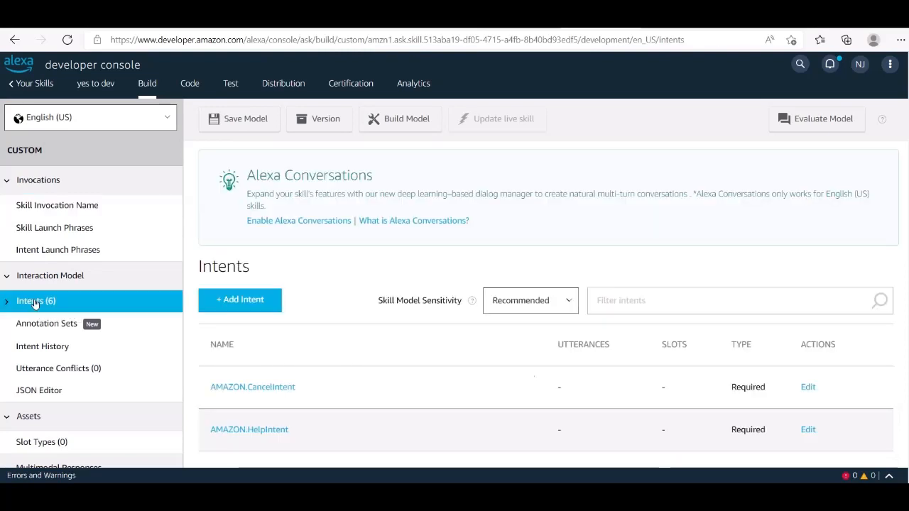
pyautogui.moveTo(228, 299)
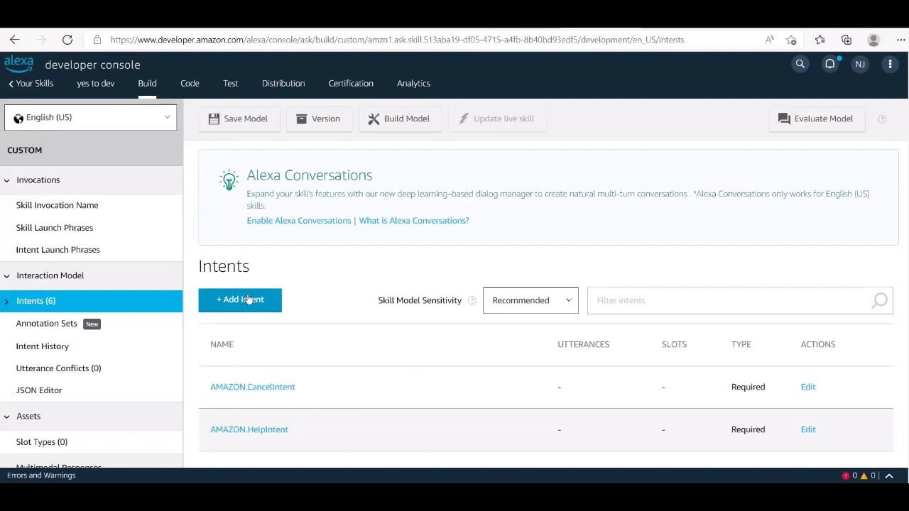
pyautogui.moveTo(259, 309)
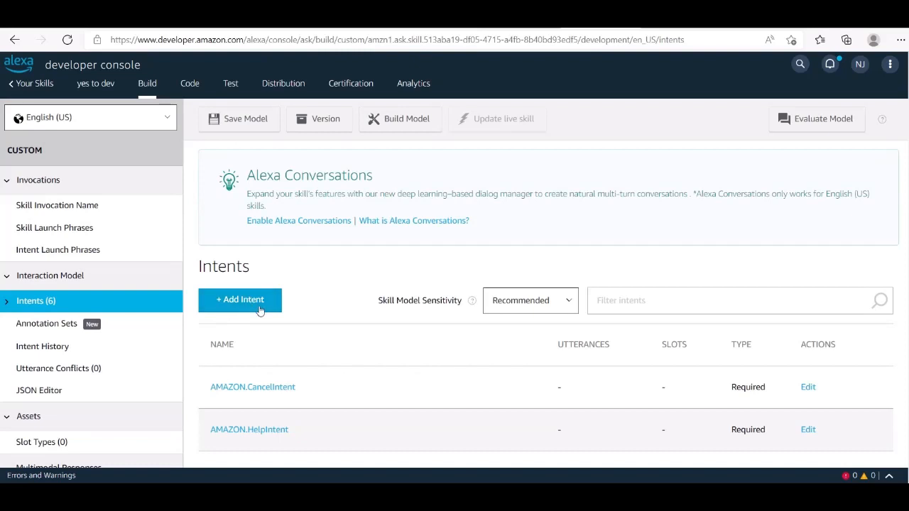
# Step: Create the custom intent 'AboutcampanyIntent' and highlight its Sample Utterances heading
pyautogui.click(240, 299)
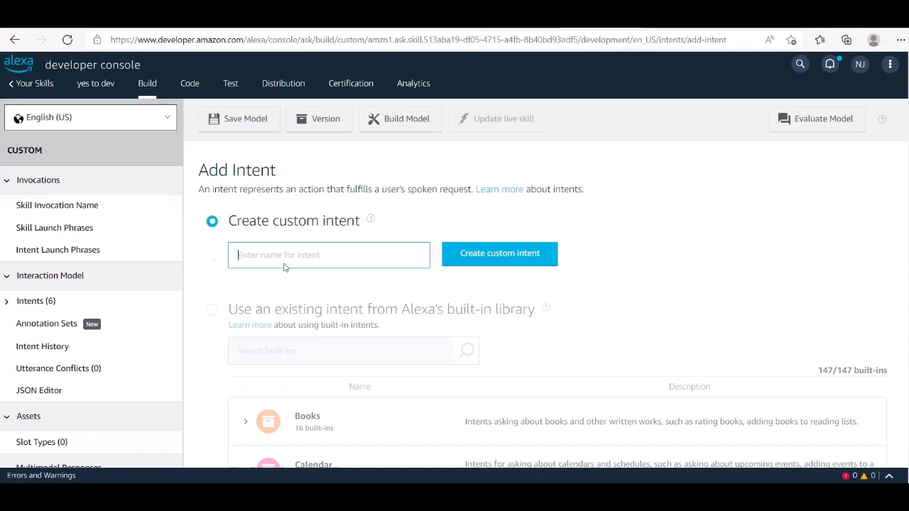
pyautogui.write('AboutcampanyIntent')
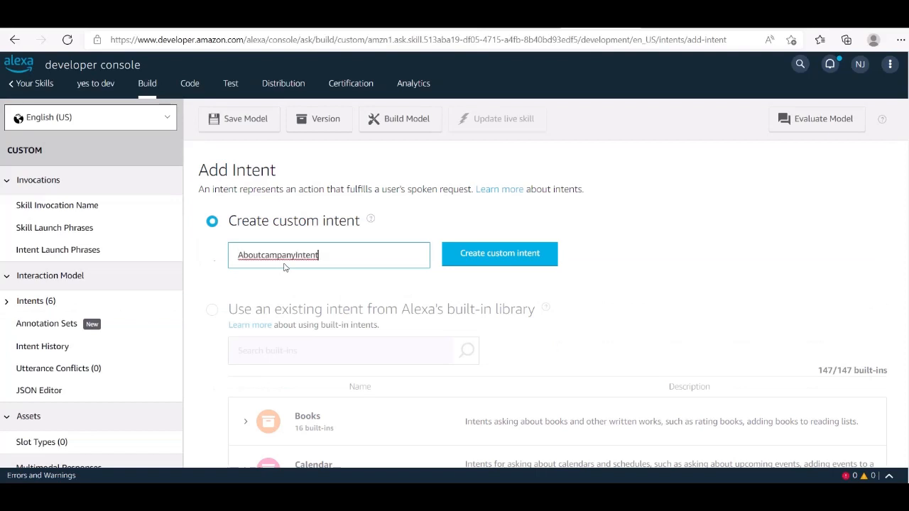
pyautogui.moveTo(335, 256)
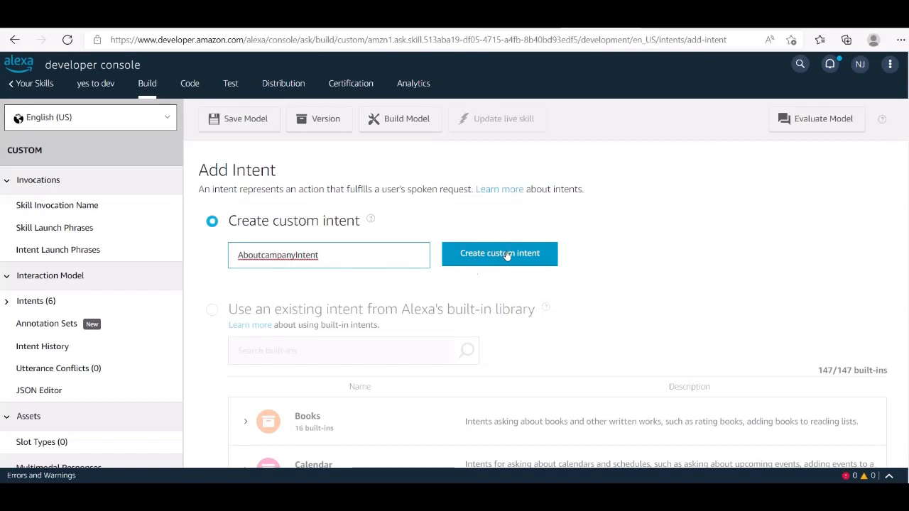
pyautogui.click(500, 253)
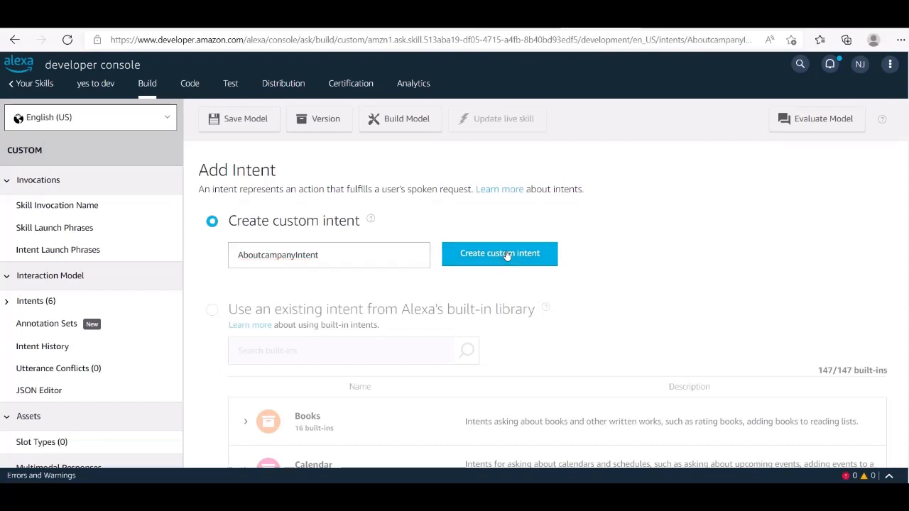
pyautogui.click(500, 253)
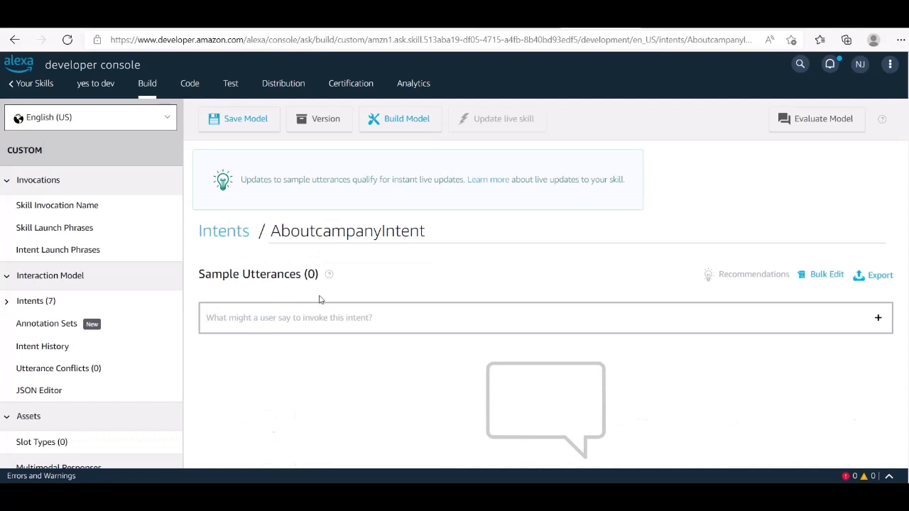
pyautogui.doubleClick(249, 274)
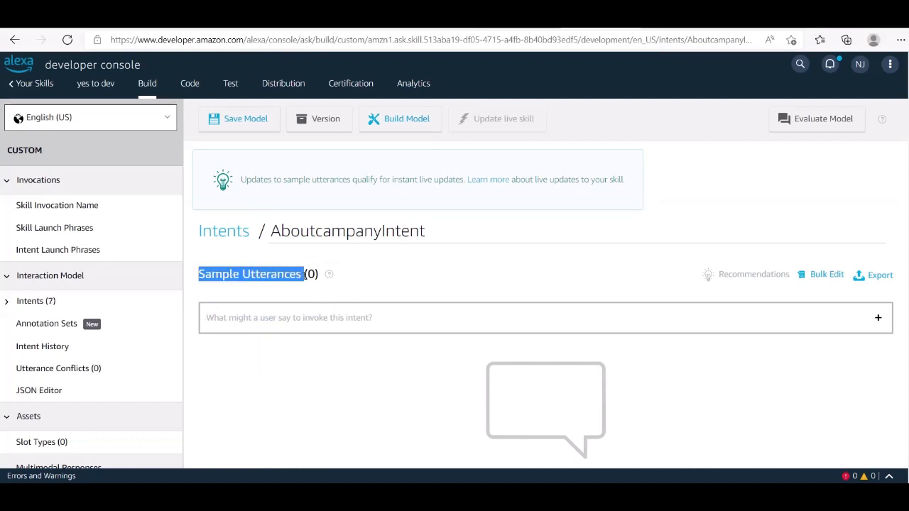
pyautogui.click(406, 287)
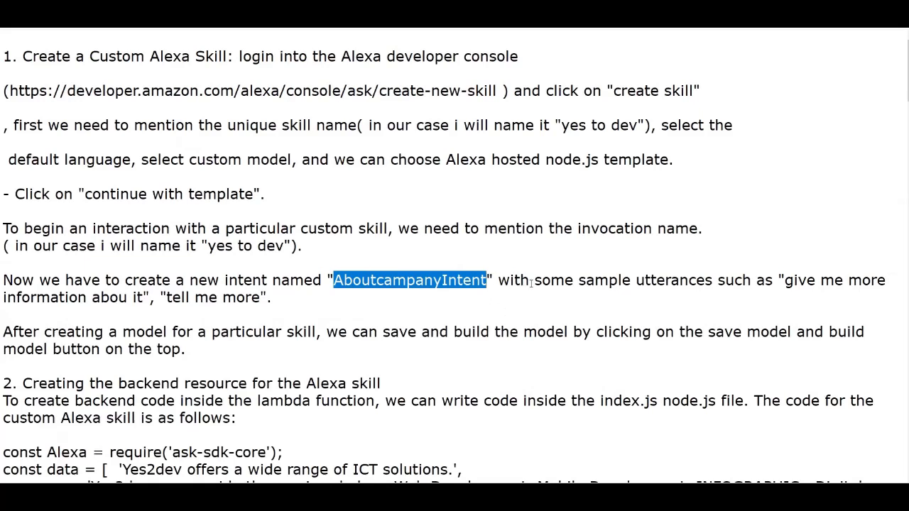
# Step: Select the sample utterance 'give me more information abou it' in the setup notes
pyautogui.moveTo(542, 280); pyautogui.dragTo(721, 280)
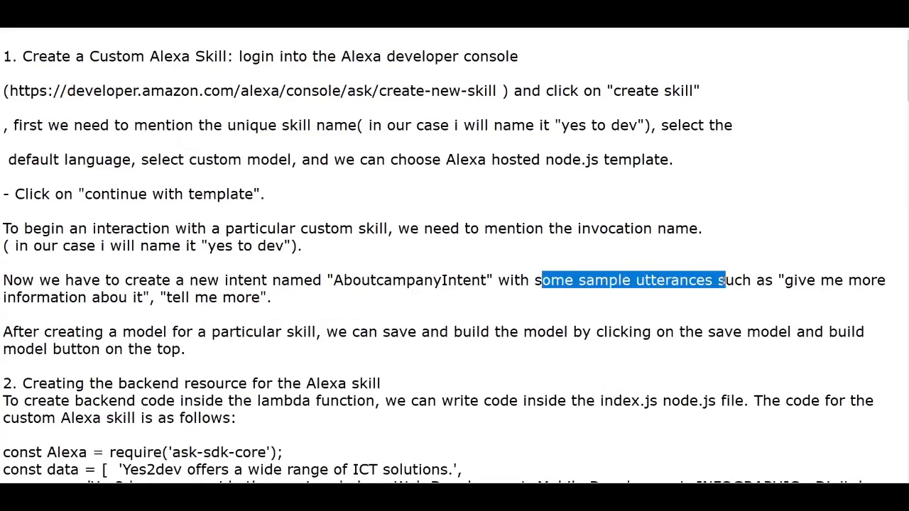
pyautogui.moveTo(785, 280); pyautogui.dragTo(885, 280)
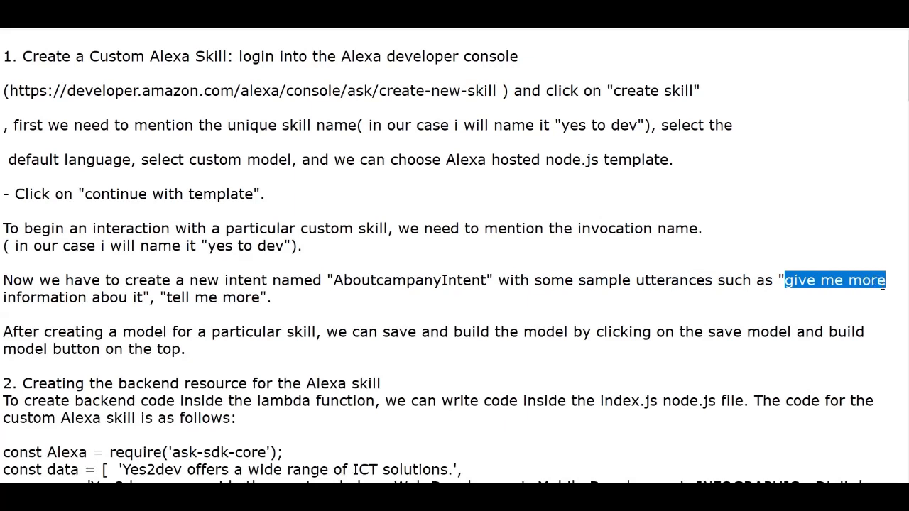
pyautogui.moveTo(885, 280); pyautogui.dragTo(154, 298)
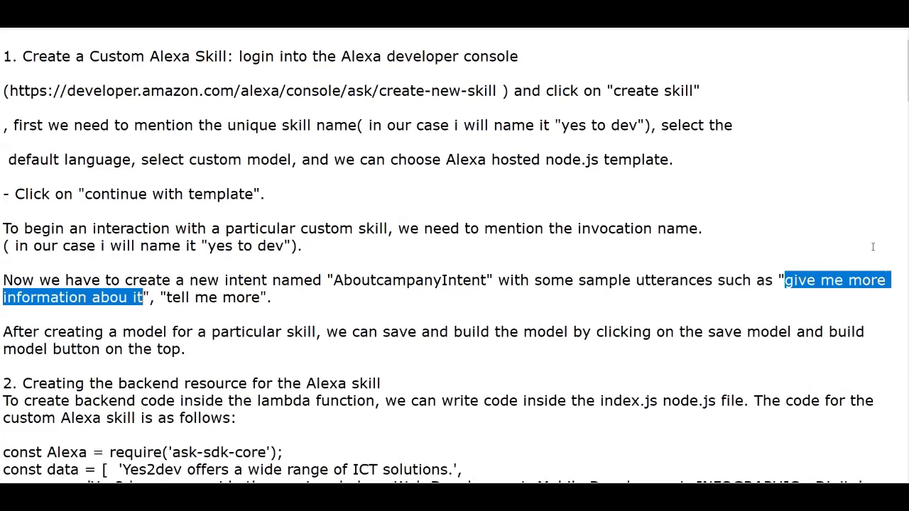
pyautogui.rightClick(838, 279)
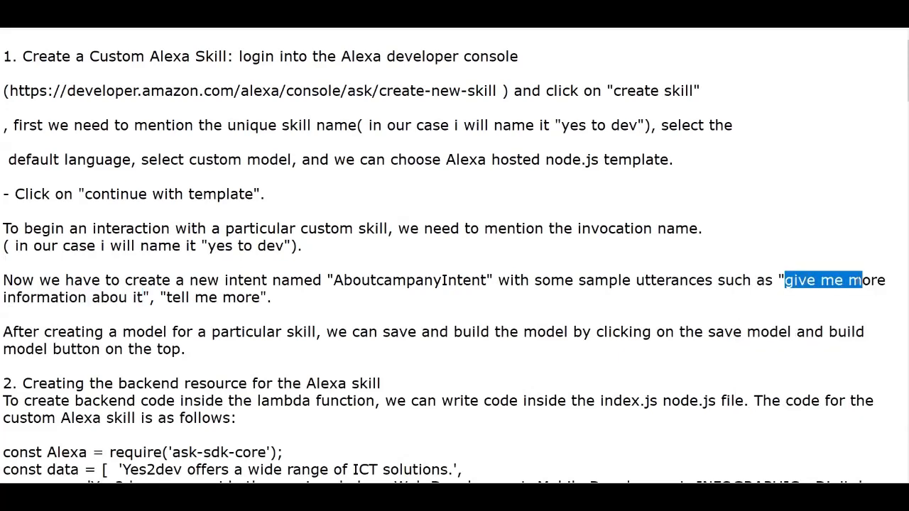
pyautogui.moveTo(856, 280); pyautogui.dragTo(886, 280)
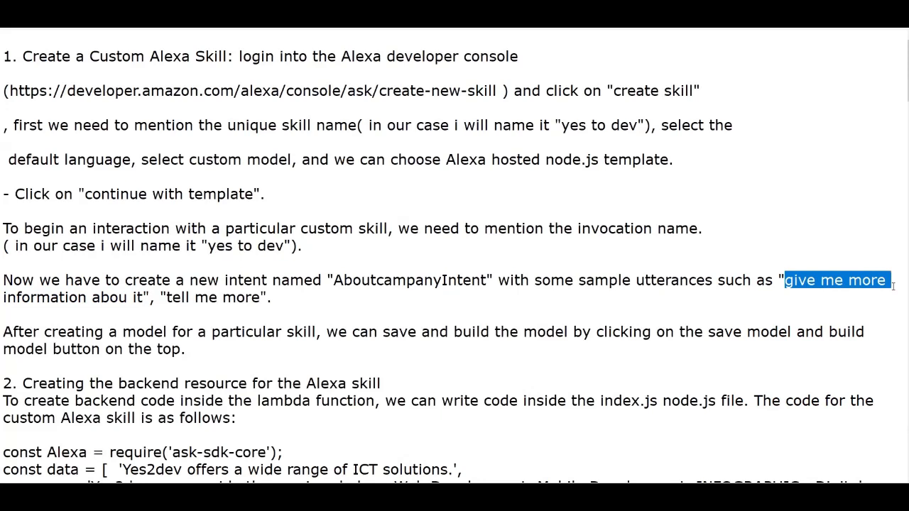
pyautogui.moveTo(887, 280); pyautogui.dragTo(142, 298)
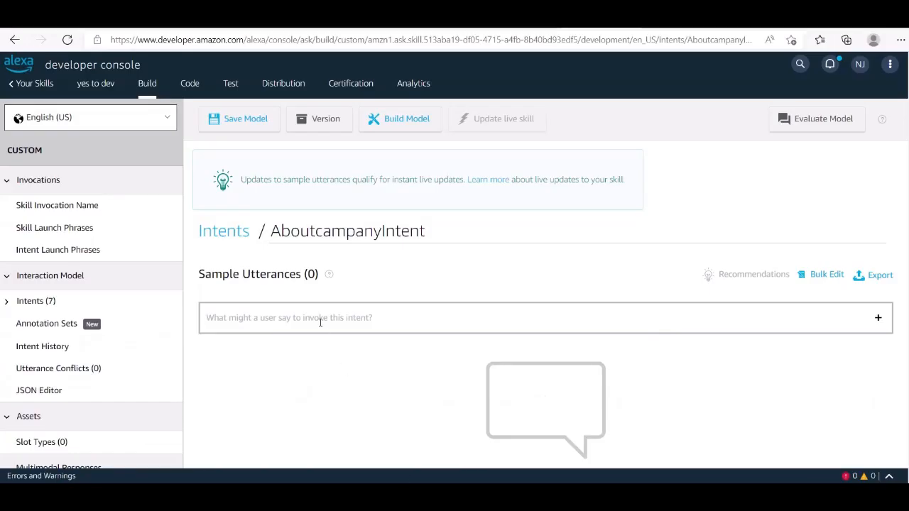
# Step: Add the utterances 'give me more information abou it' and 'tell me more' to AboutcampanyIntent
pyautogui.write('give me more information abou it')
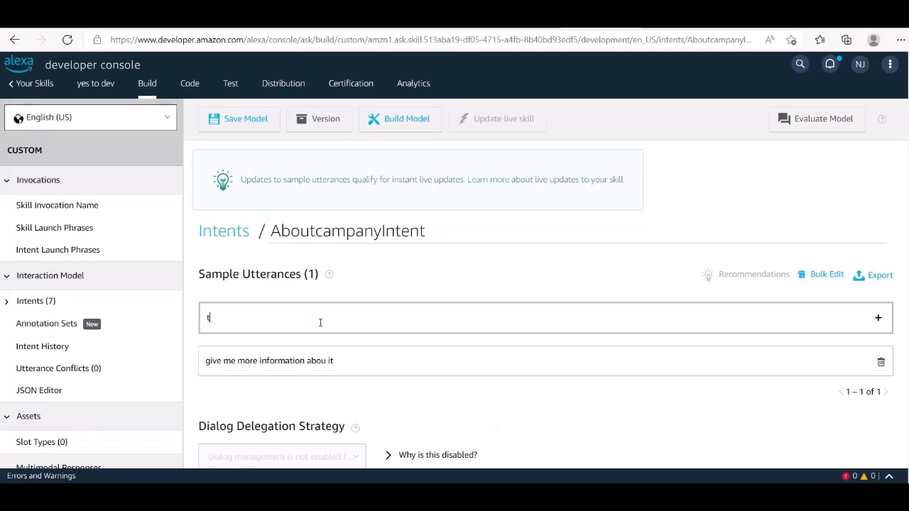
pyautogui.write('ell me')
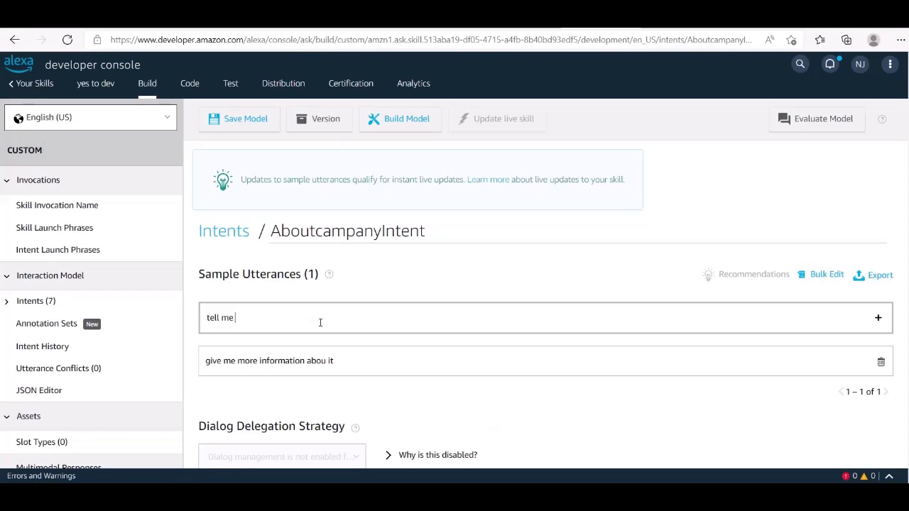
pyautogui.write('mor')
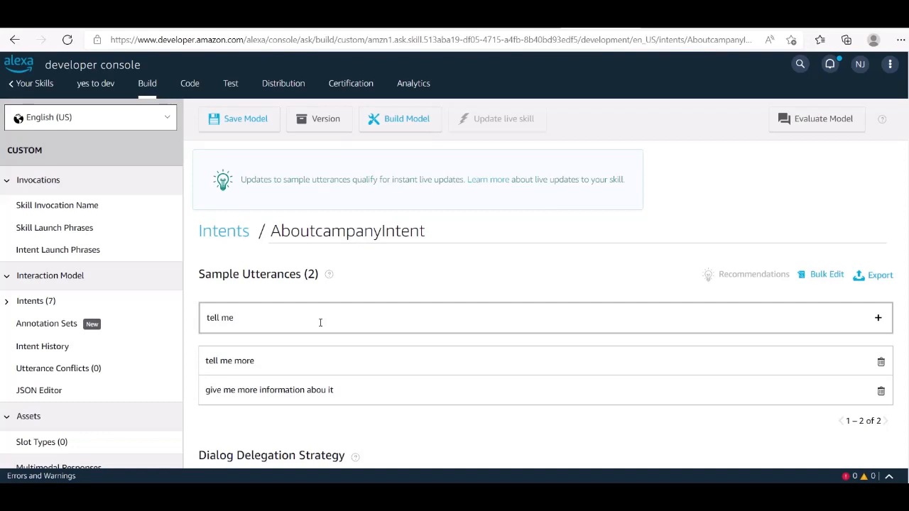
# Step: Add the utterance 'tell me more about Yes to dev'
pyautogui.write('more')
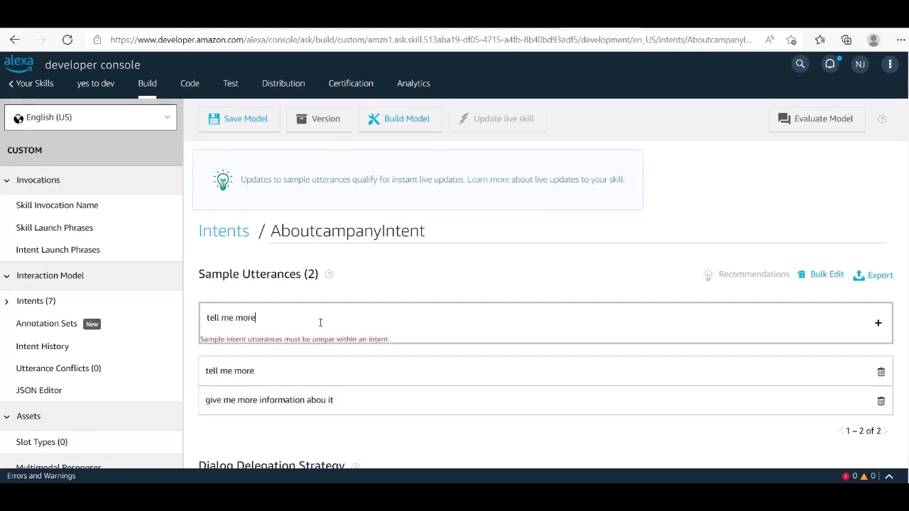
pyautogui.write('ab')
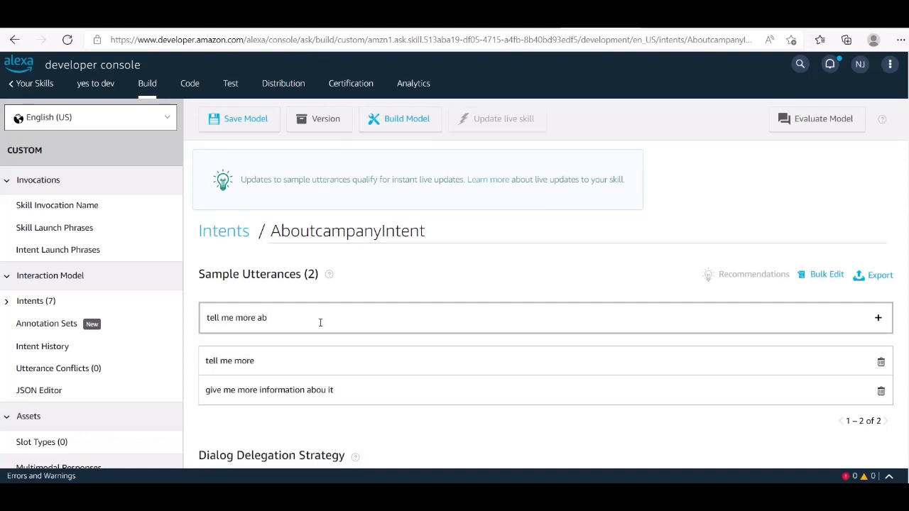
pyautogui.write('out')
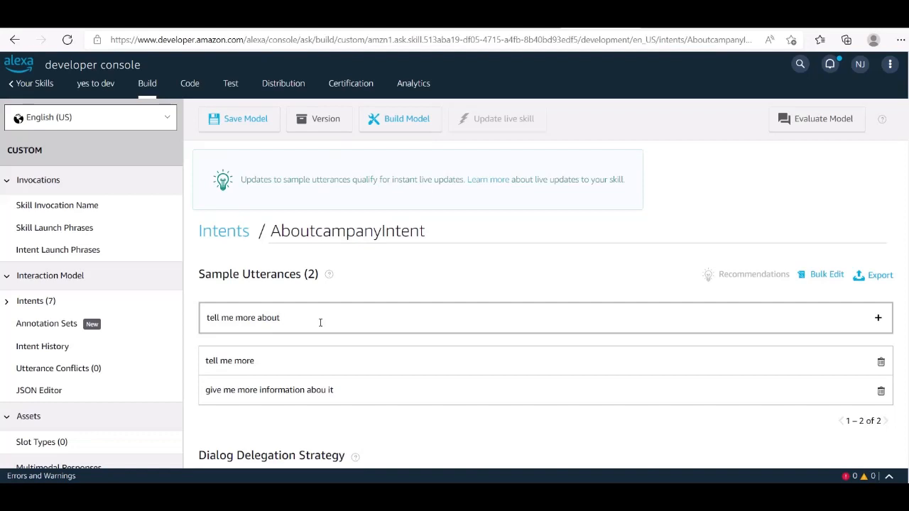
pyautogui.write('Yes')
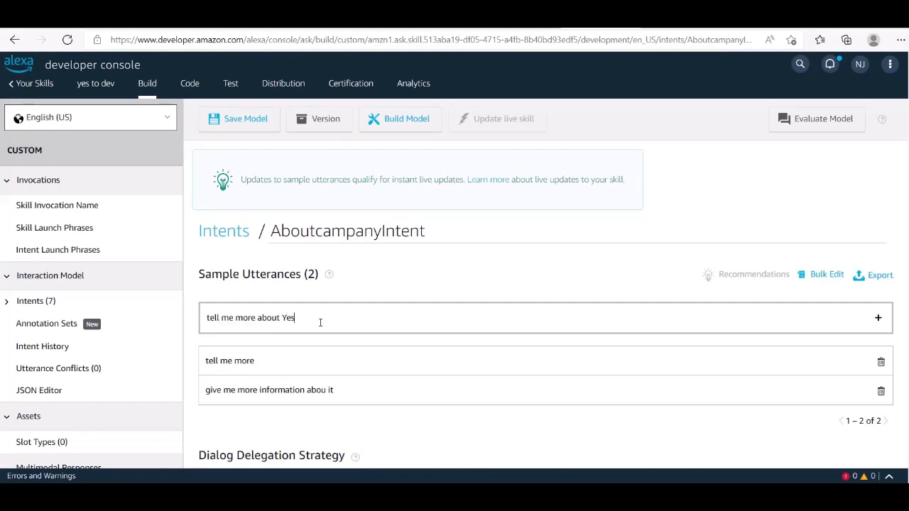
pyautogui.write('2')
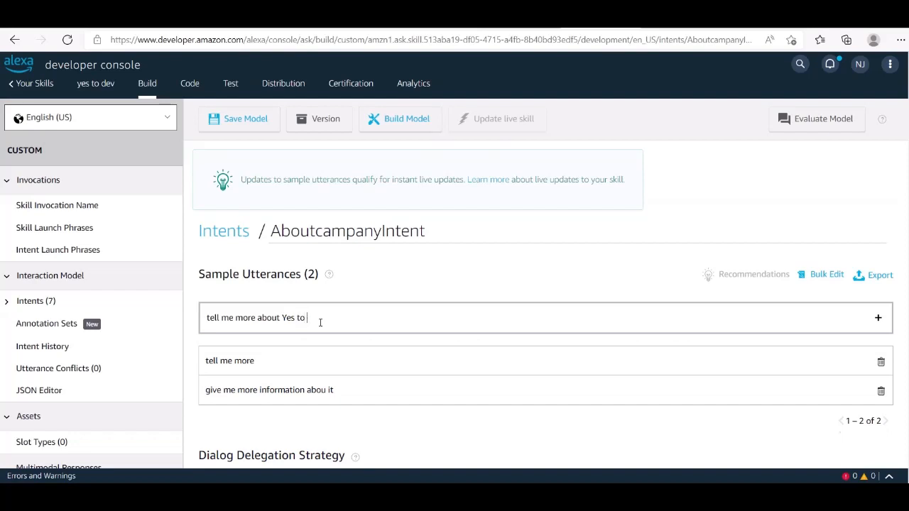
pyautogui.write('dev')
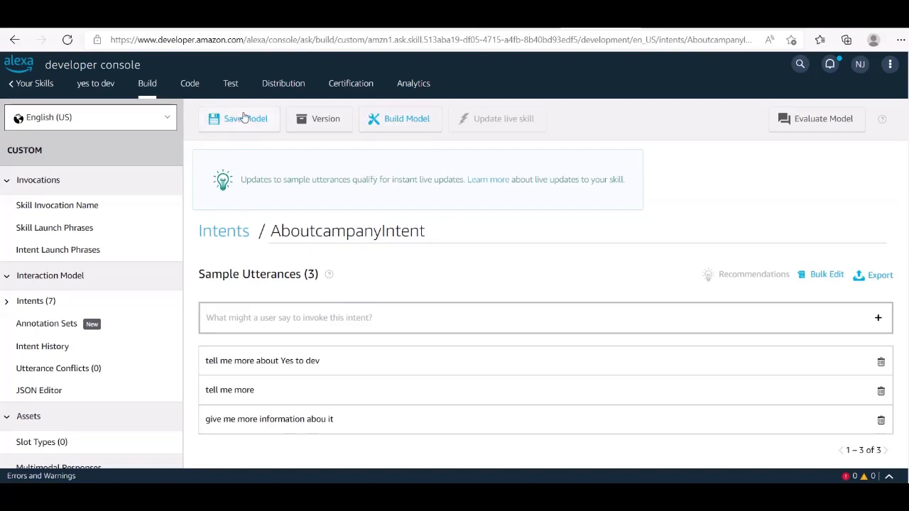
# Step: Save the interaction model and start the model build
pyautogui.click(245, 119)
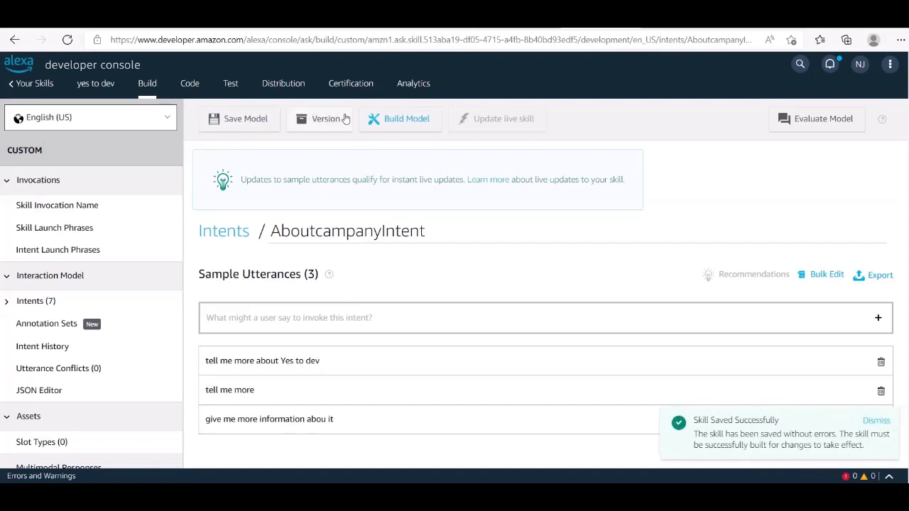
pyautogui.moveTo(412, 124)
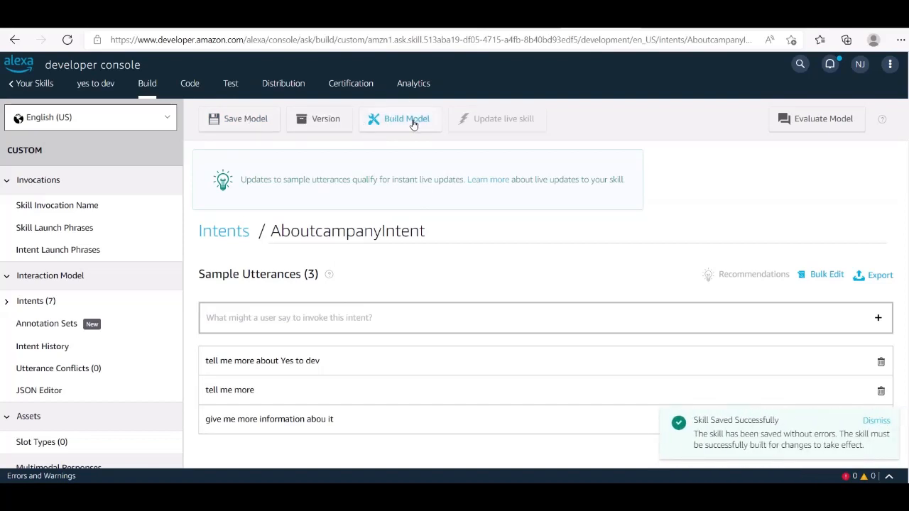
pyautogui.click(400, 118)
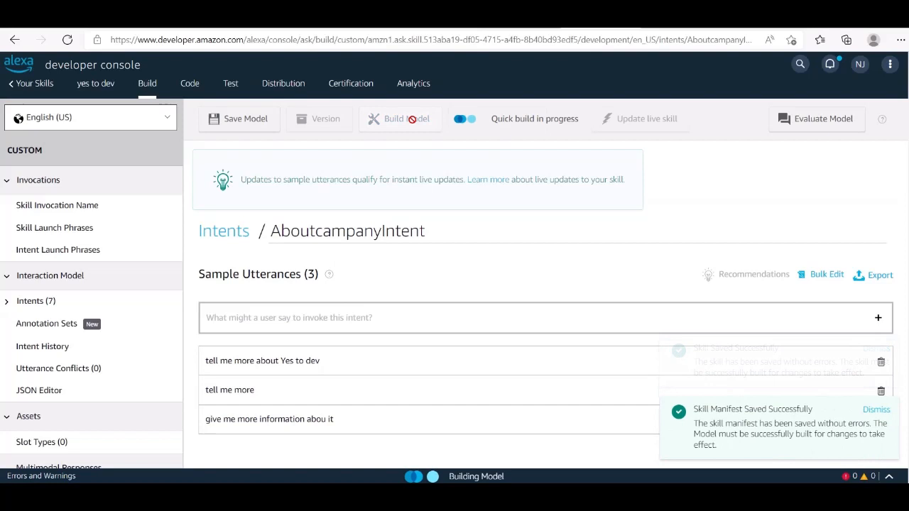
pyautogui.click(400, 119)
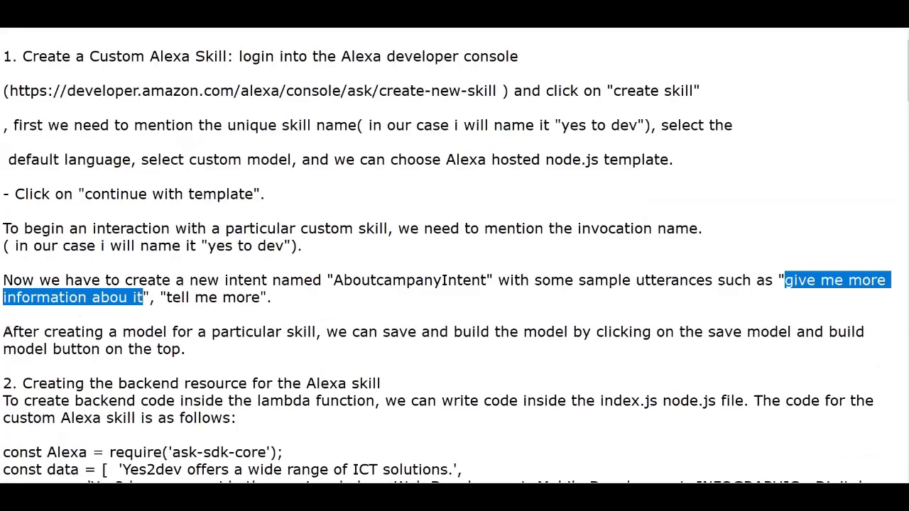
pyautogui.moveTo(4, 332); pyautogui.dragTo(252, 332)
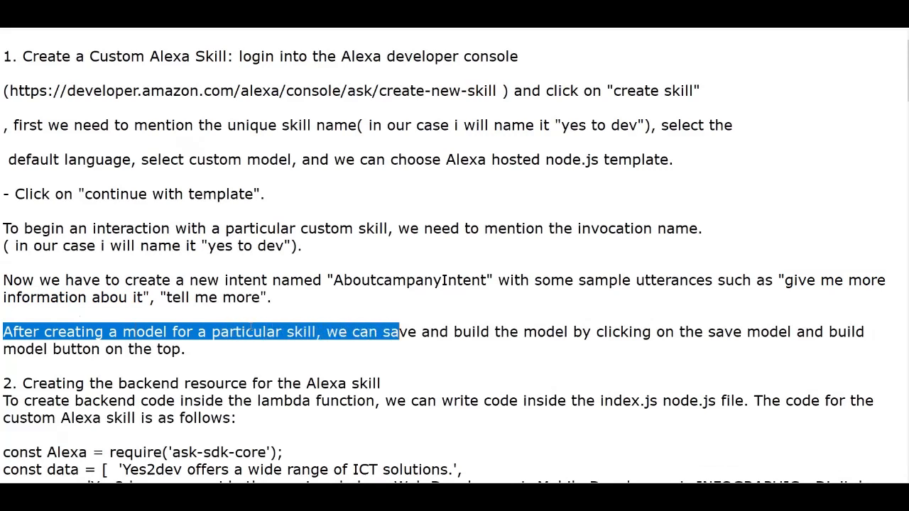
pyautogui.moveTo(398, 332); pyautogui.dragTo(664, 331)
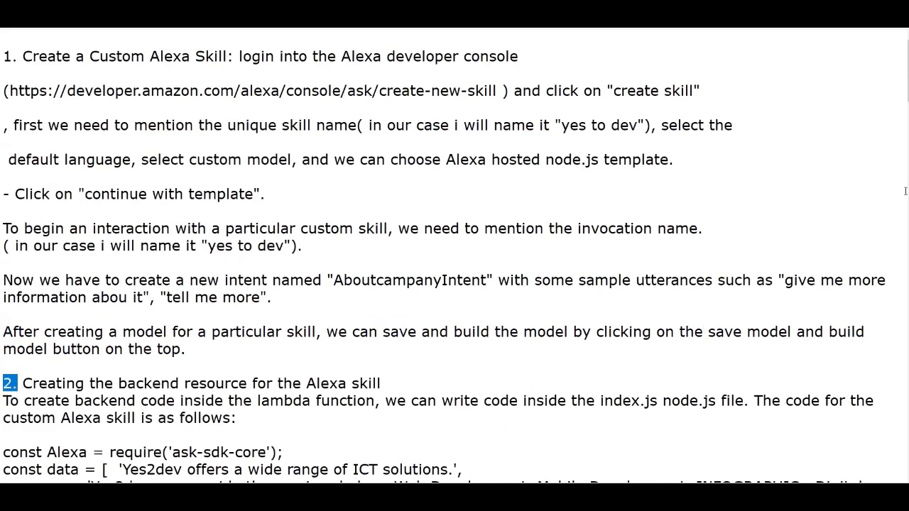
pyautogui.scroll(-3)
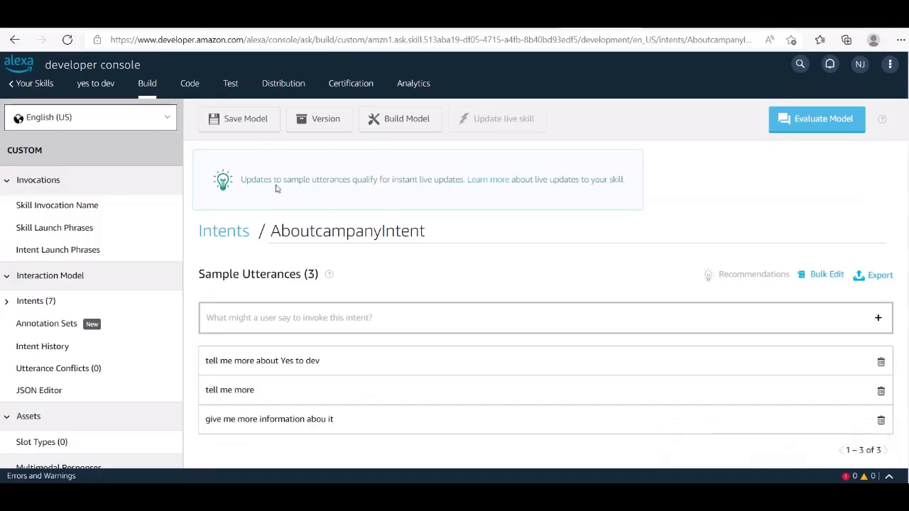
pyautogui.moveTo(190, 91)
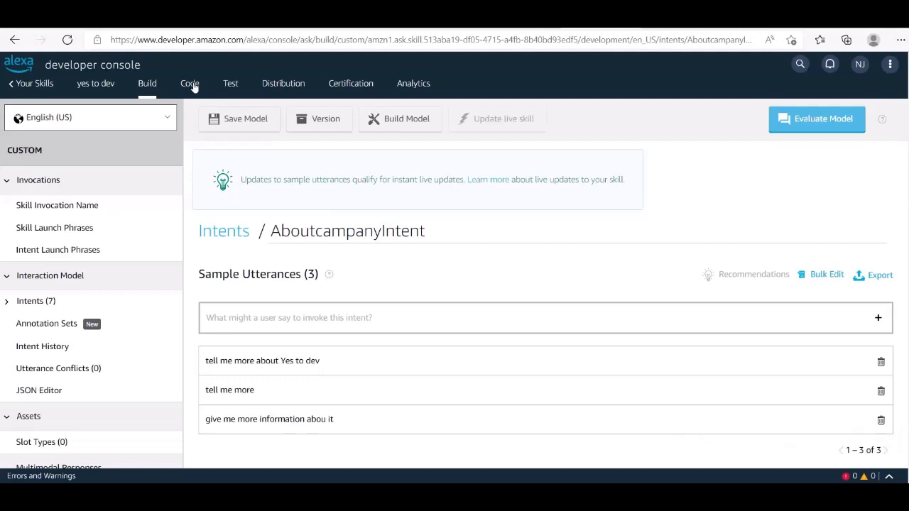
# Step: Open the Code tab with the lambda folder's index.js file displayed
pyautogui.click(190, 83)
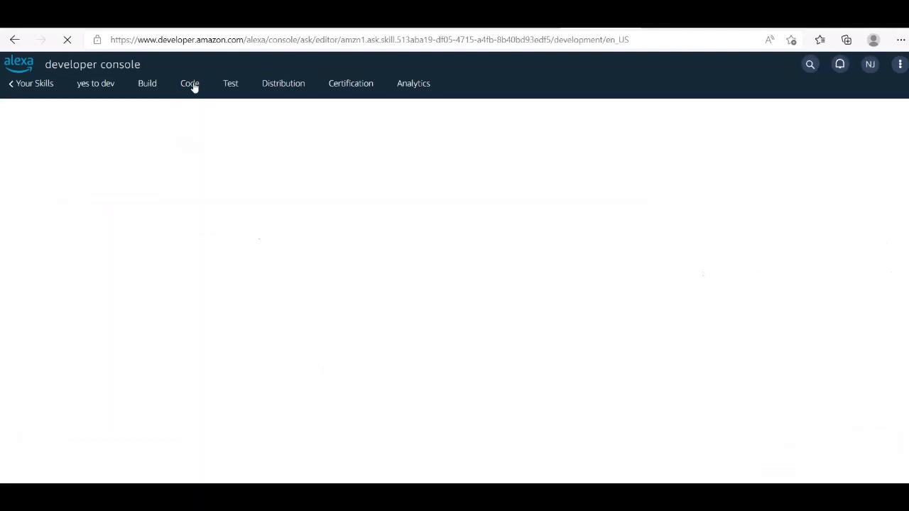
pyautogui.click(189, 83)
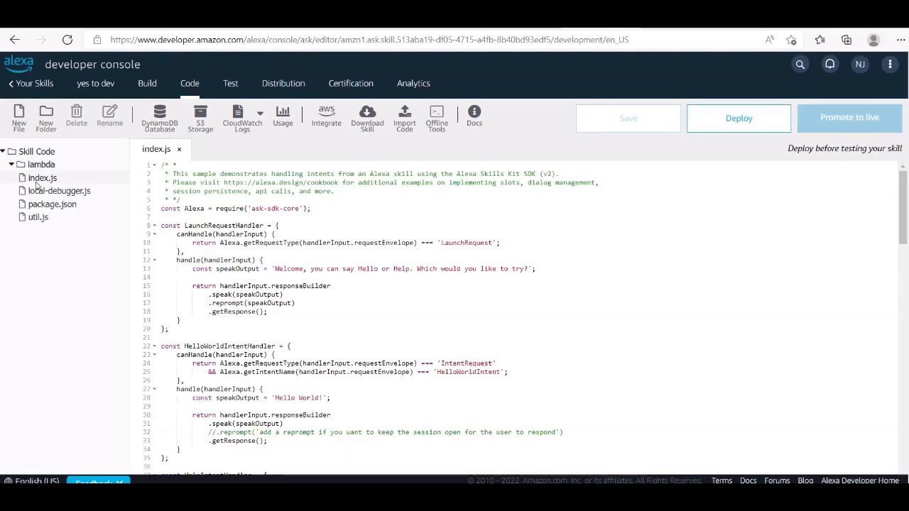
pyautogui.click(43, 178)
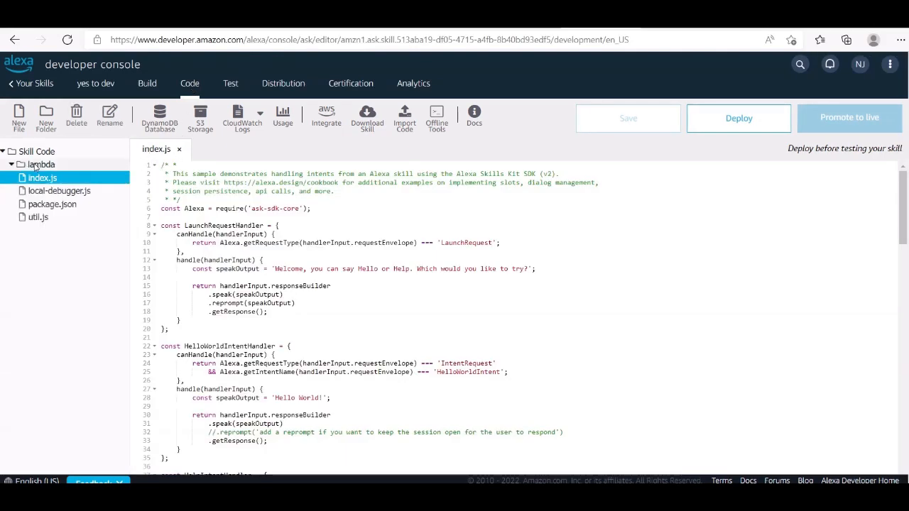
pyautogui.click(41, 164)
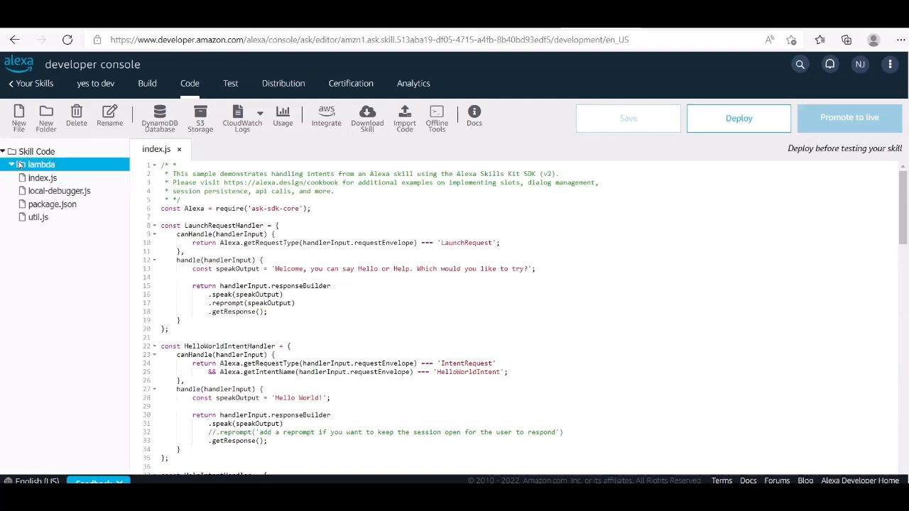
pyautogui.click(43, 177)
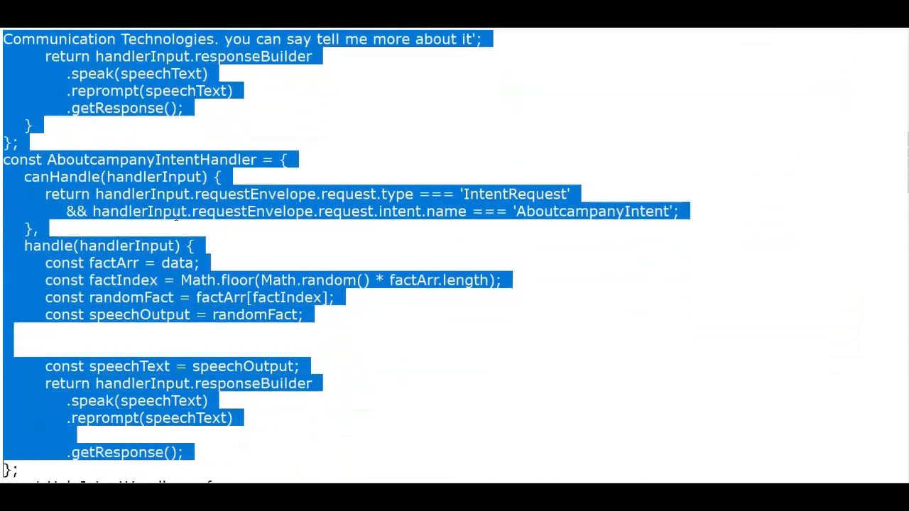
# Step: Scroll through the setup notes' handler code down to the skill builder export
pyautogui.scroll(-3)
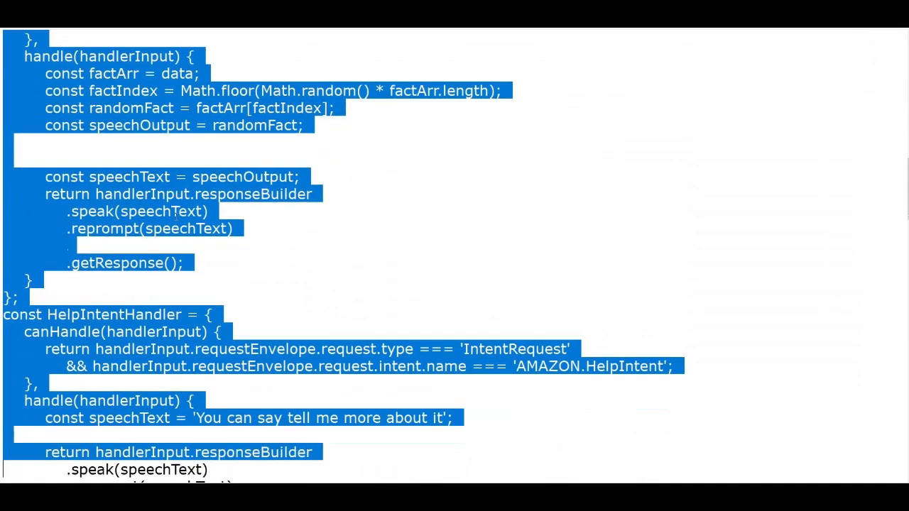
pyautogui.scroll(-3)
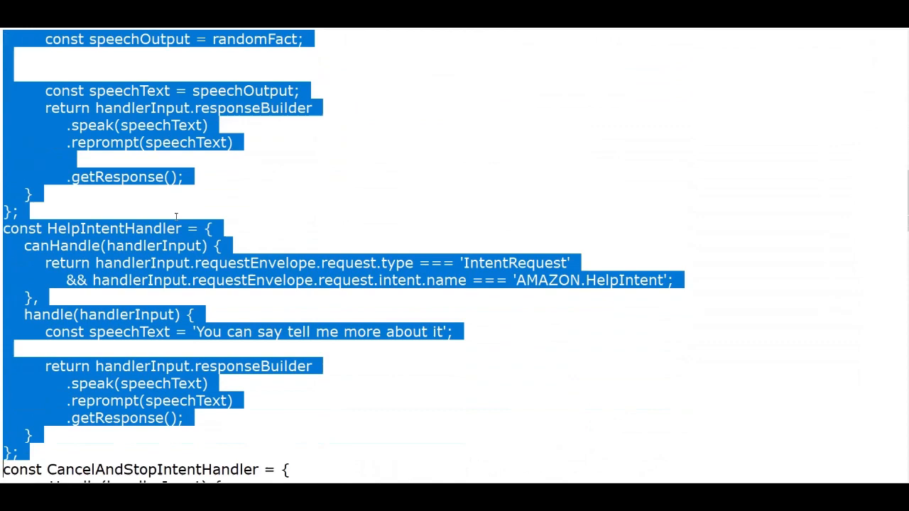
pyautogui.scroll(-3)
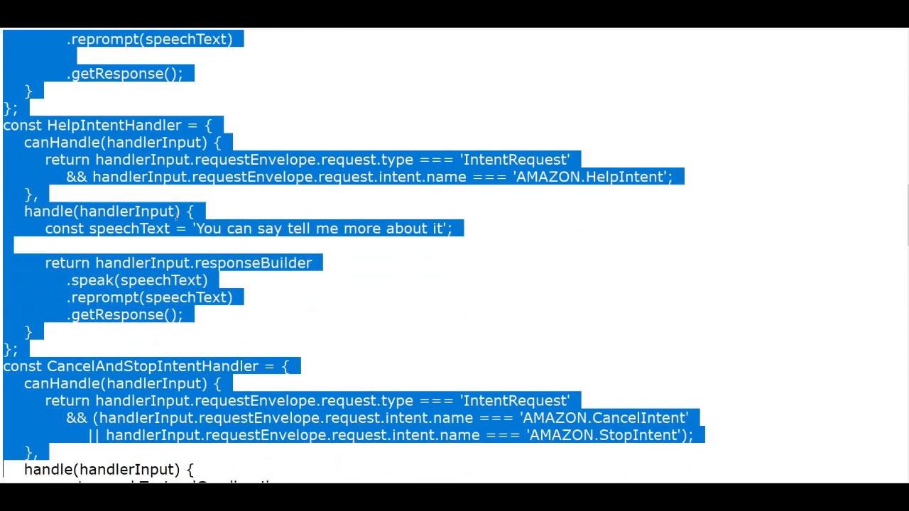
pyautogui.scroll(-3)
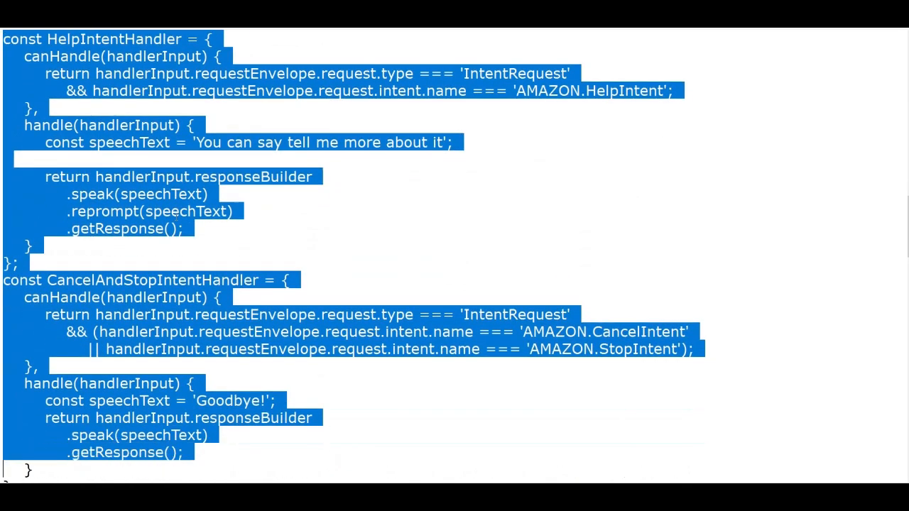
pyautogui.scroll(-3)
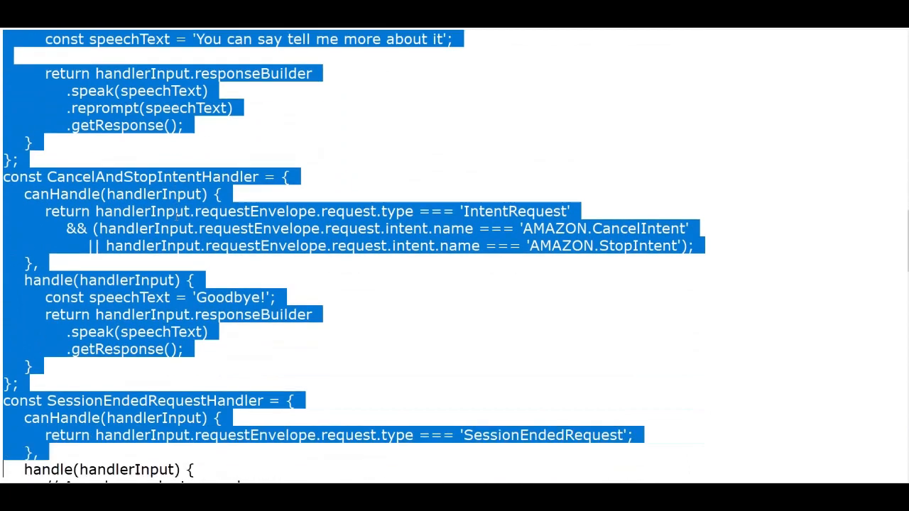
pyautogui.scroll(-3)
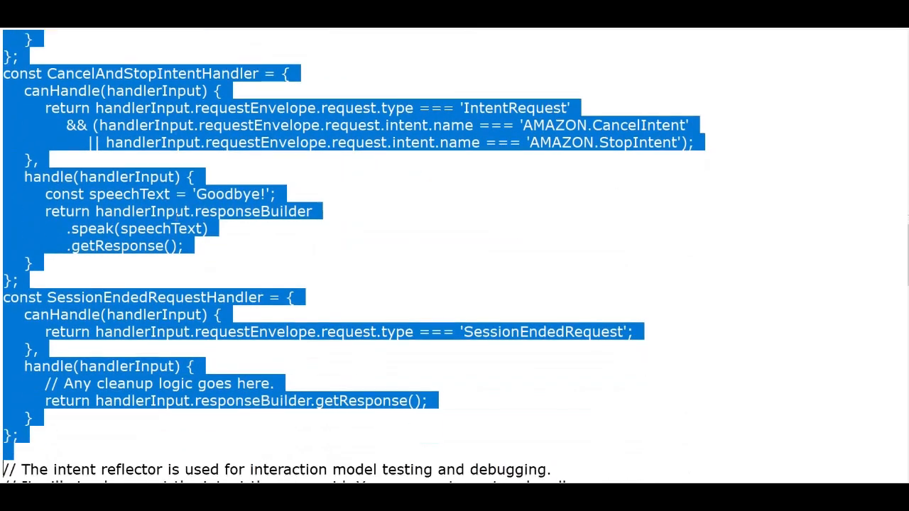
pyautogui.scroll(-3)
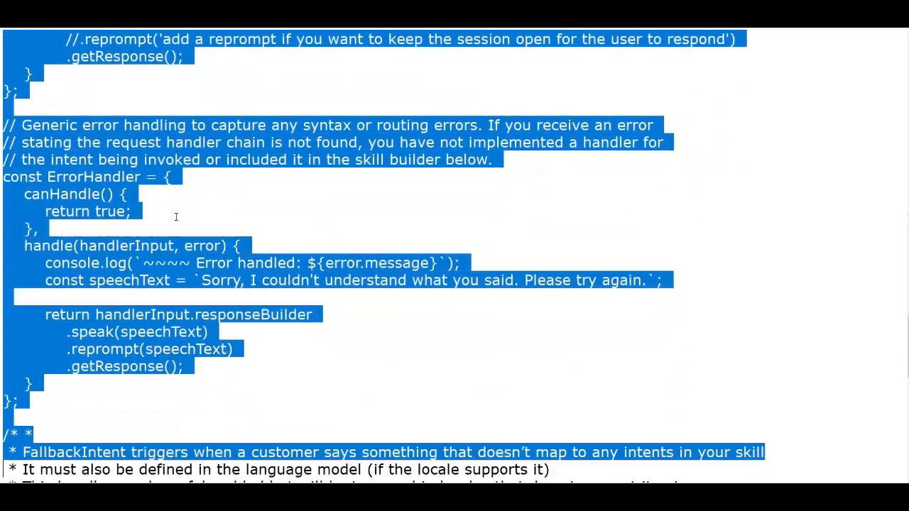
pyautogui.scroll(-3)
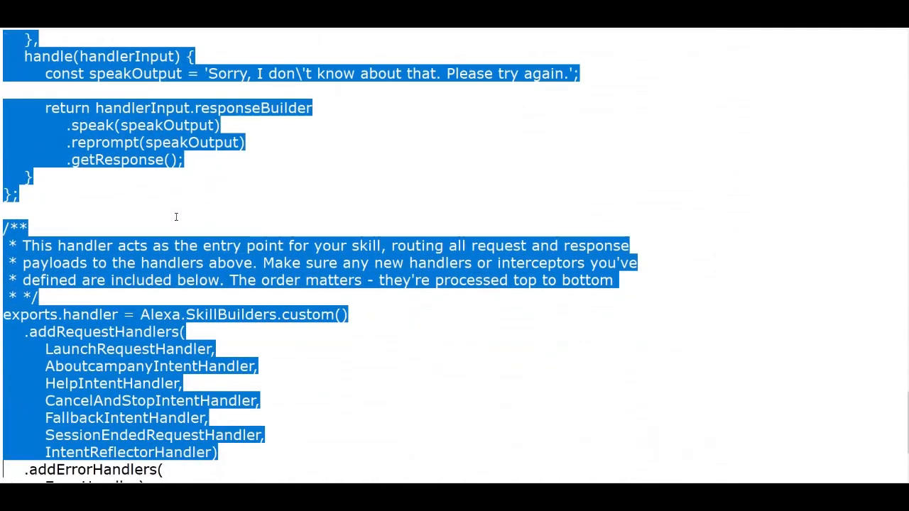
pyautogui.scroll(-3)
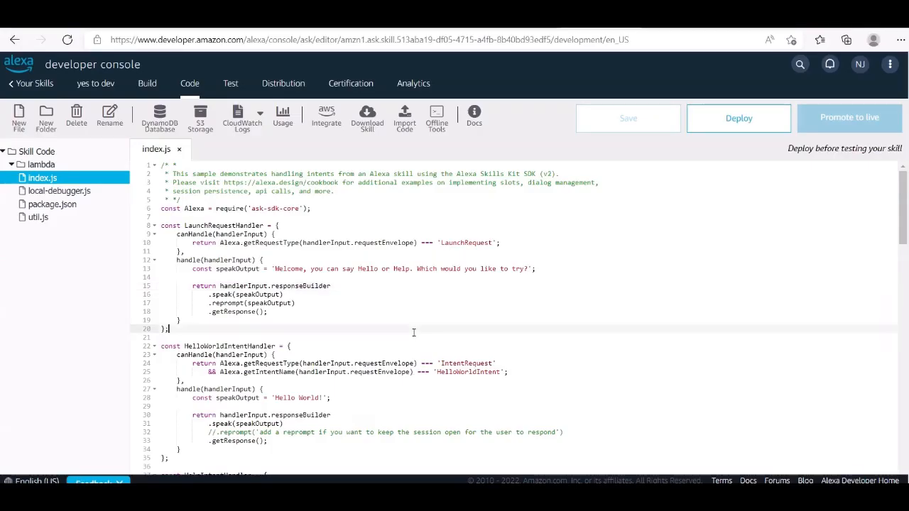
# Step: Replace the template index.js code with the copied handler code and check the handler list
pyautogui.press('ctrl+a')
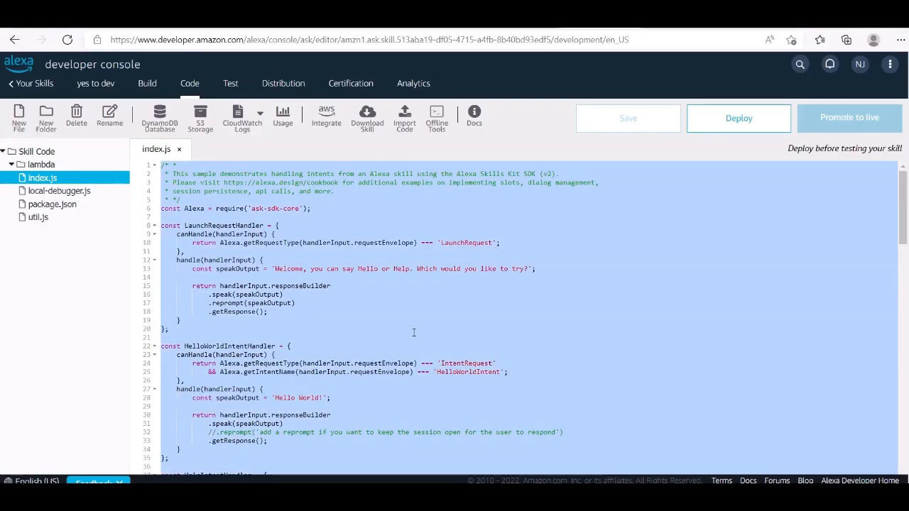
pyautogui.scroll(-3)
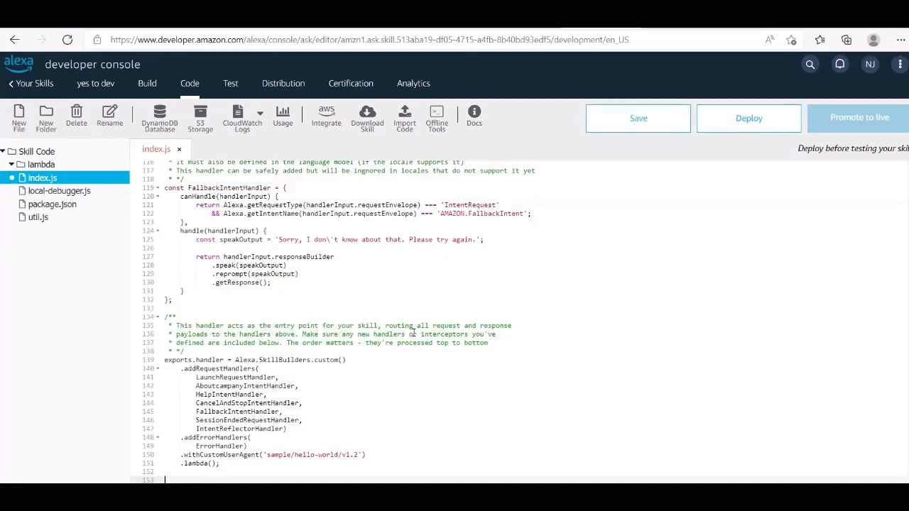
pyautogui.click(270, 377)
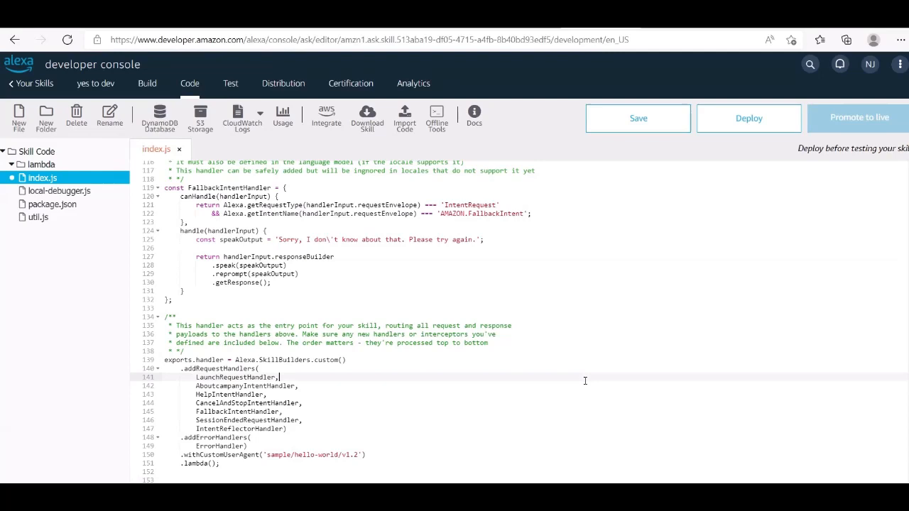
pyautogui.moveTo(499, 417)
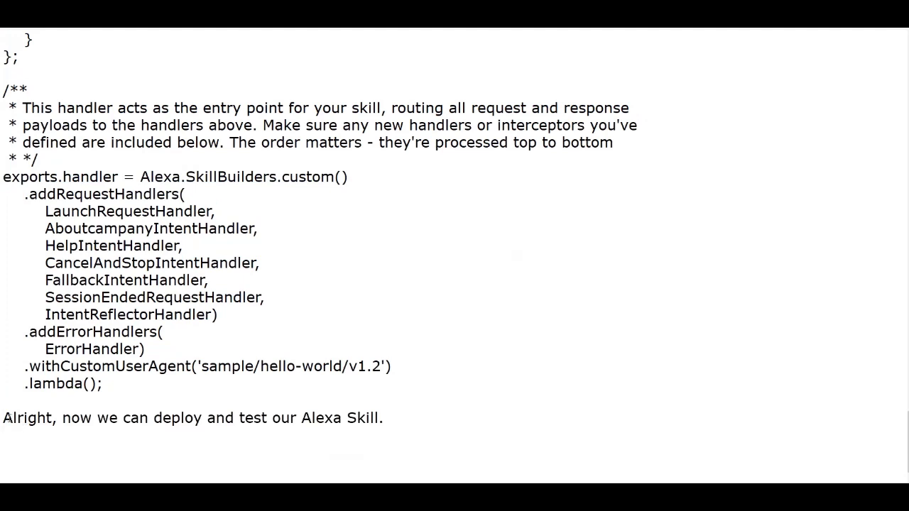
pyautogui.doubleClick(253, 417)
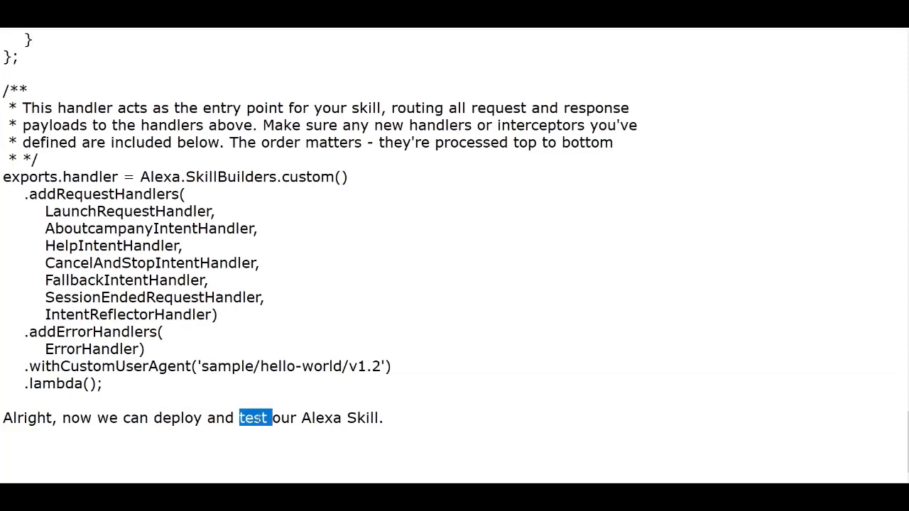
pyautogui.click(373, 418)
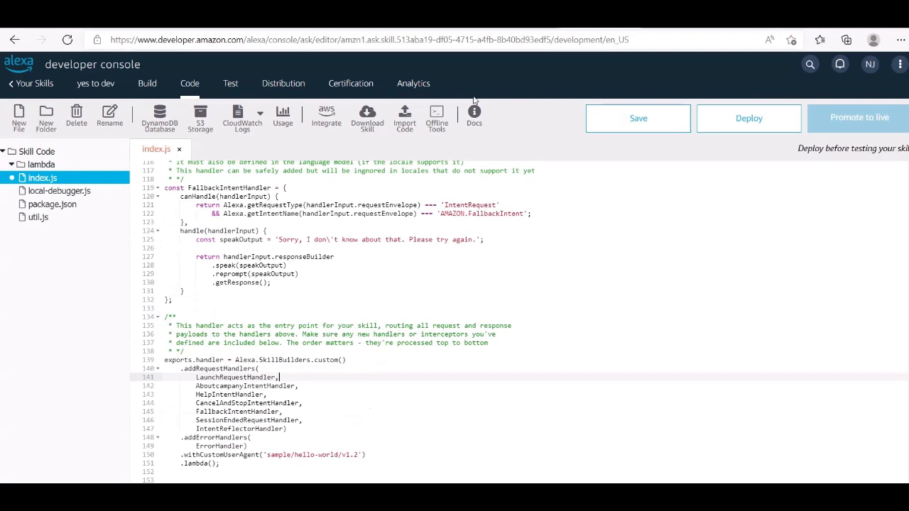
pyautogui.moveTo(665, 132)
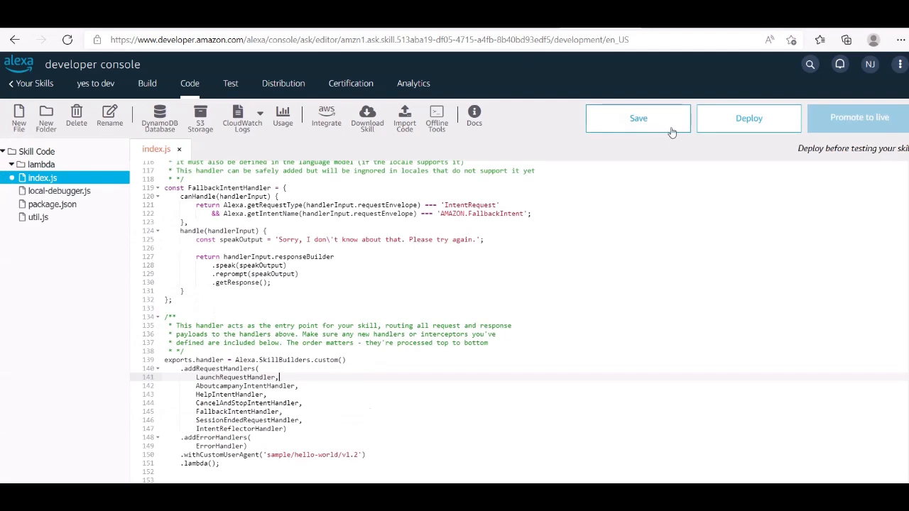
# Step: Save the updated index.js and deploy it until Deployment Successful appears
pyautogui.click(638, 118)
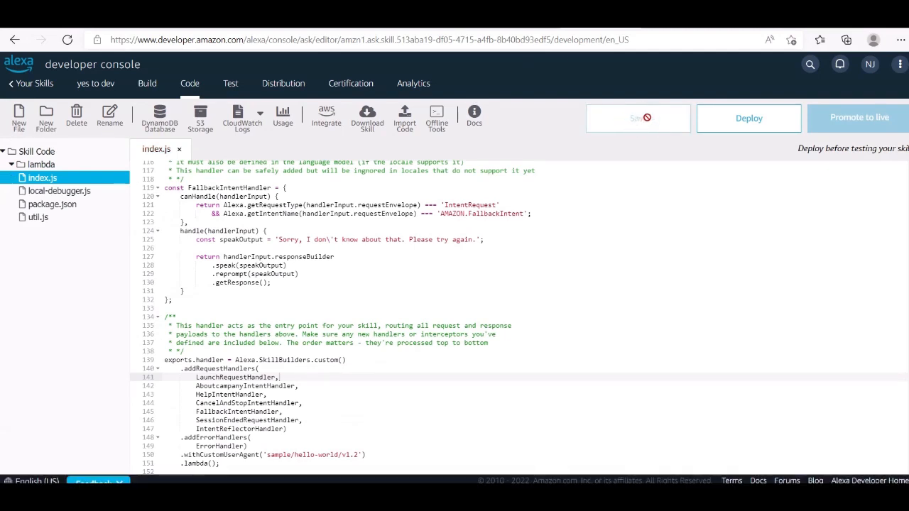
pyautogui.click(749, 118)
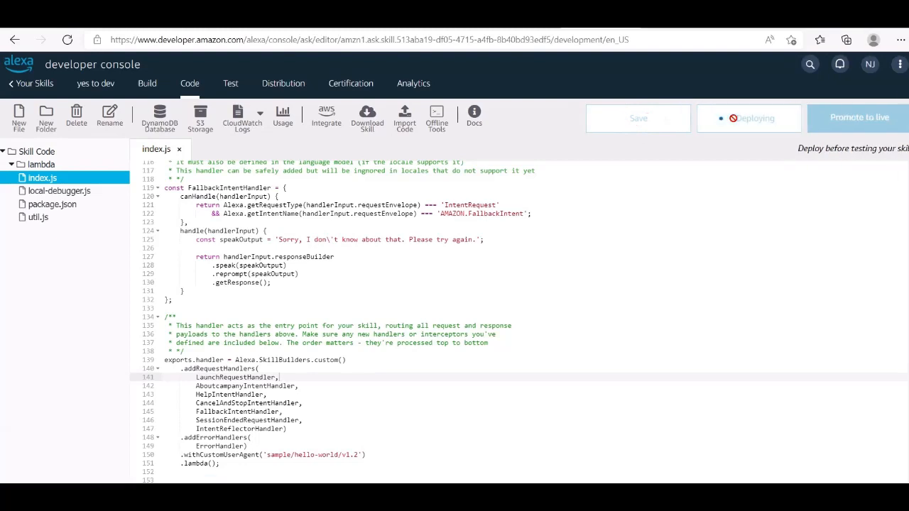
pyautogui.click(628, 118)
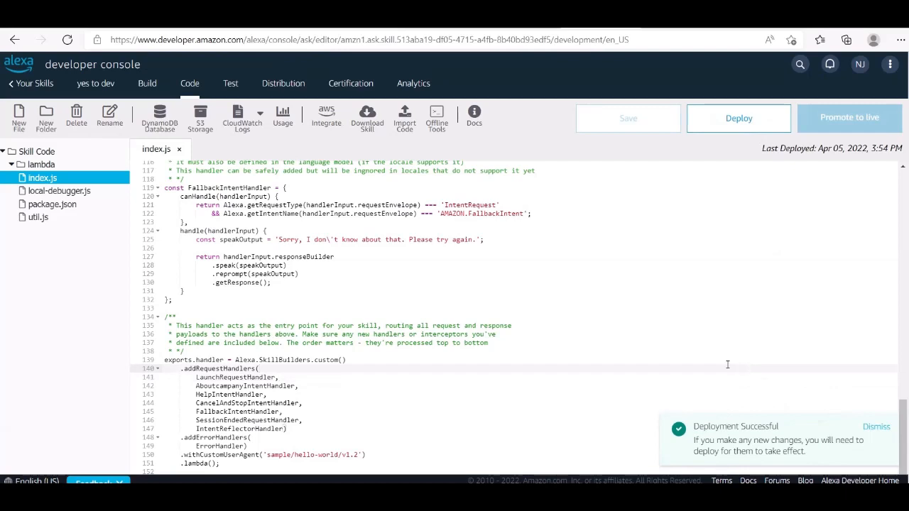
pyautogui.moveTo(225, 66)
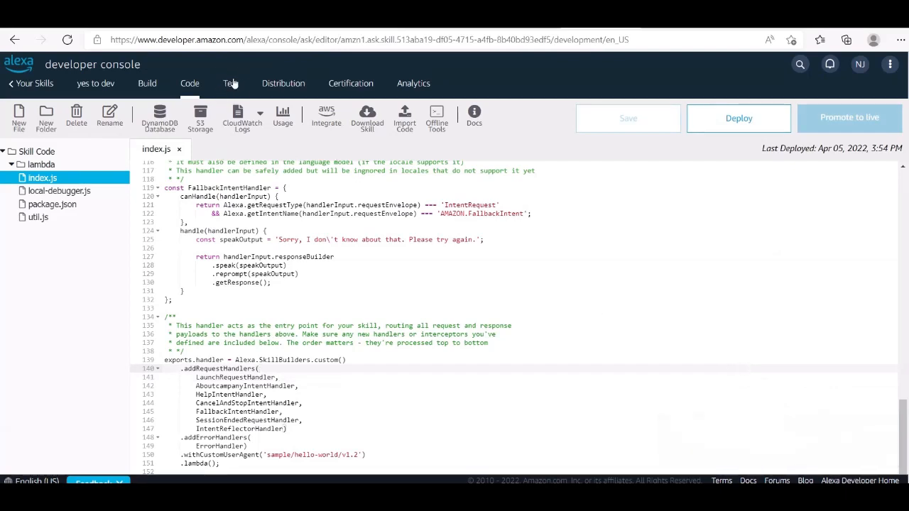
pyautogui.moveTo(231, 86)
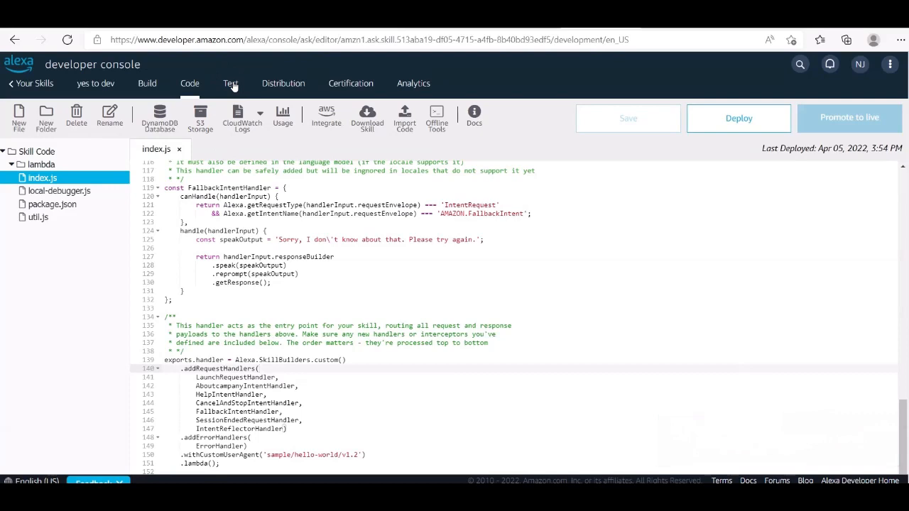
# Step: Switch skill testing on the Test page from Off to Development
pyautogui.click(230, 83)
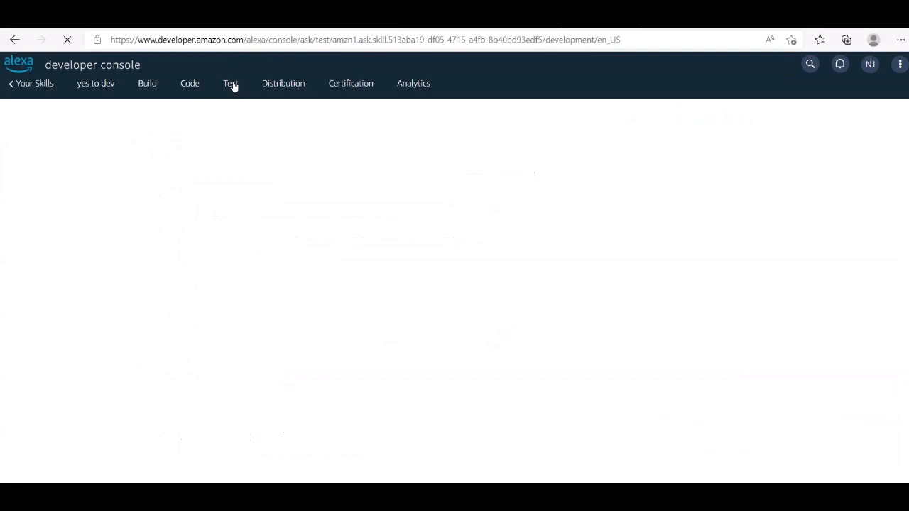
pyautogui.click(230, 83)
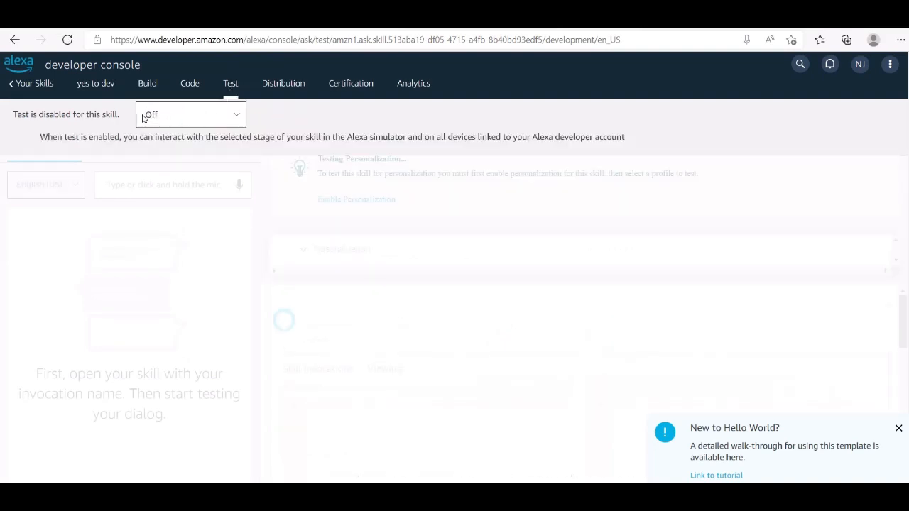
pyautogui.click(190, 115)
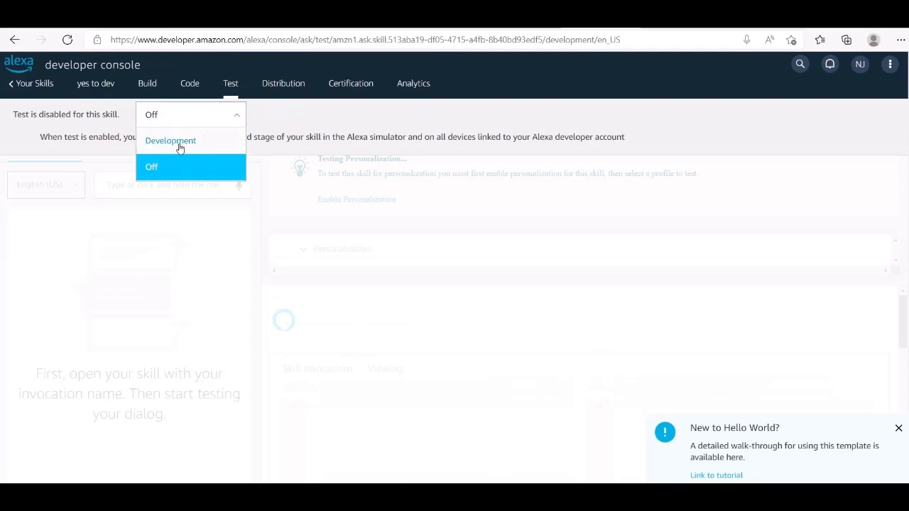
pyautogui.click(170, 140)
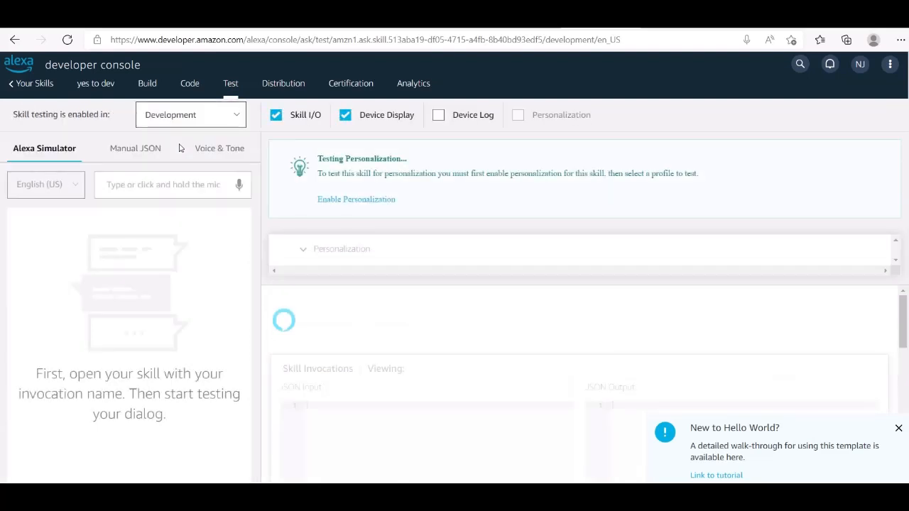
pyautogui.write('open yes to')
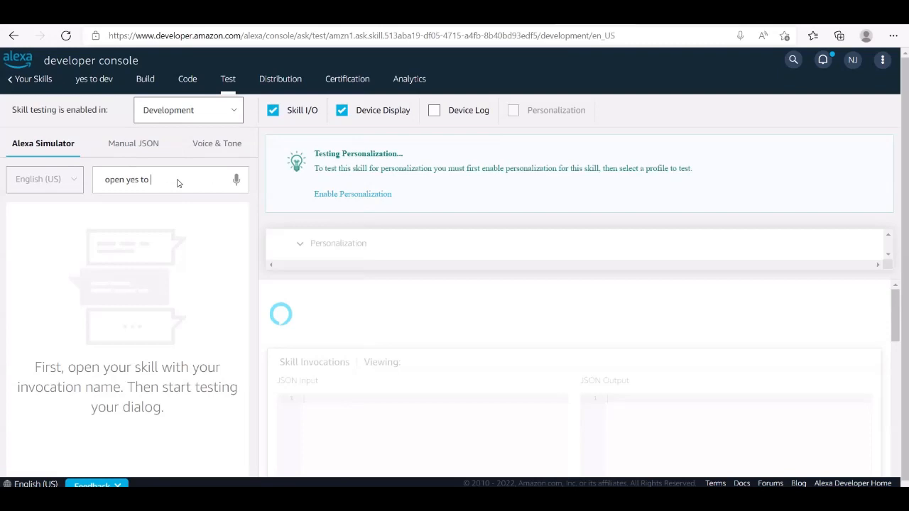
# Step: Launch the skill with 'open yes to dev', then type 'tell me more about yes'
pyautogui.write('dev')
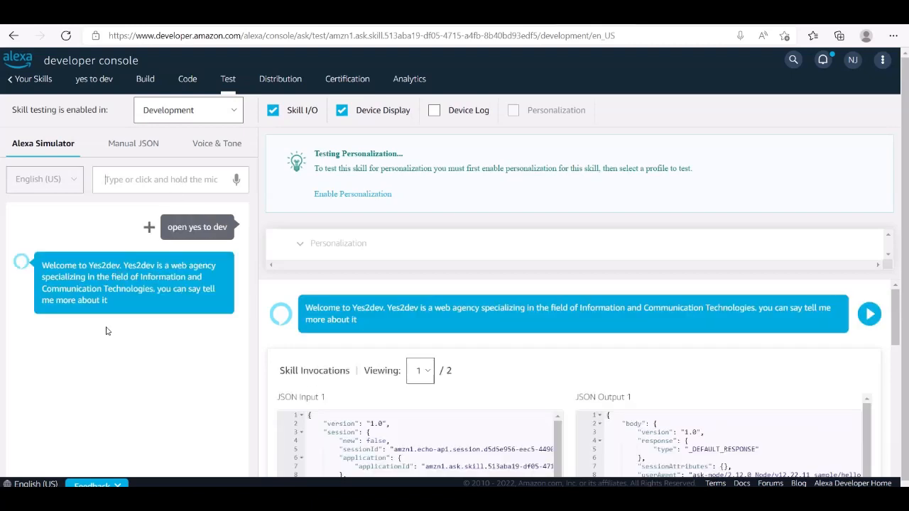
pyautogui.moveTo(145, 325)
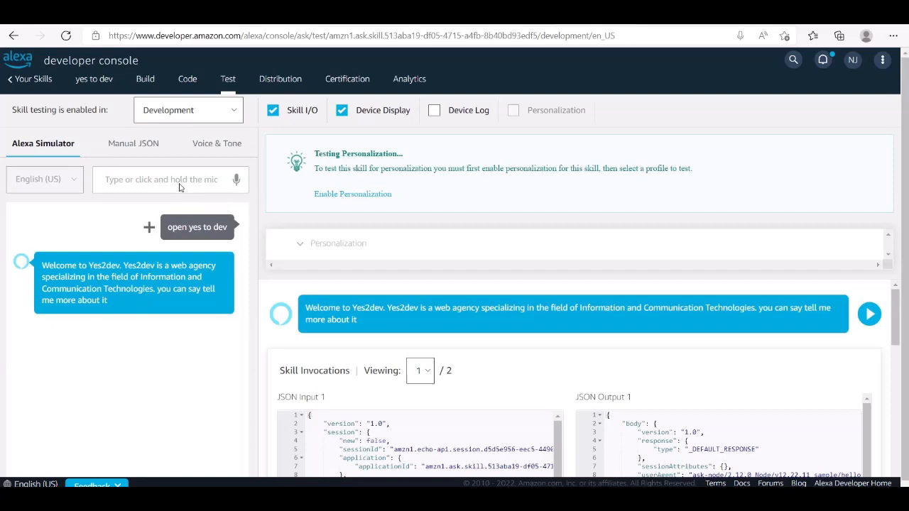
pyautogui.write('tell me more a')
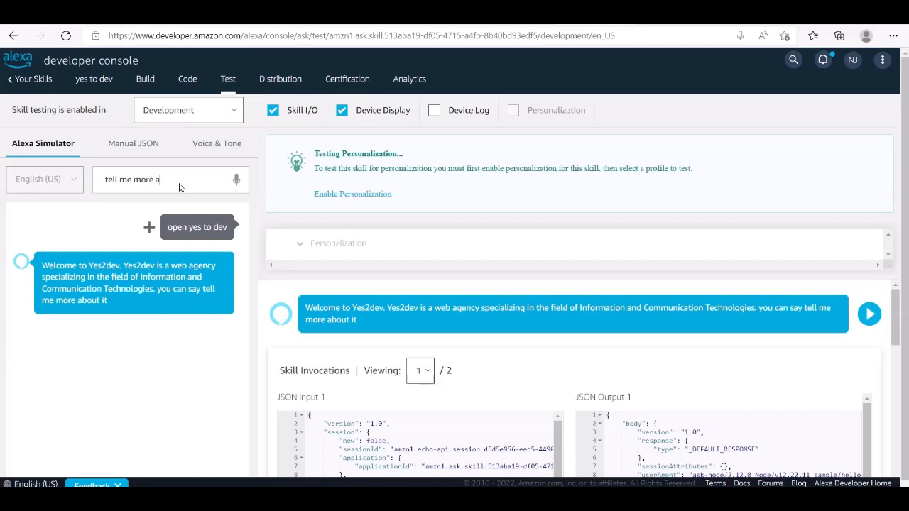
pyautogui.write('bout')
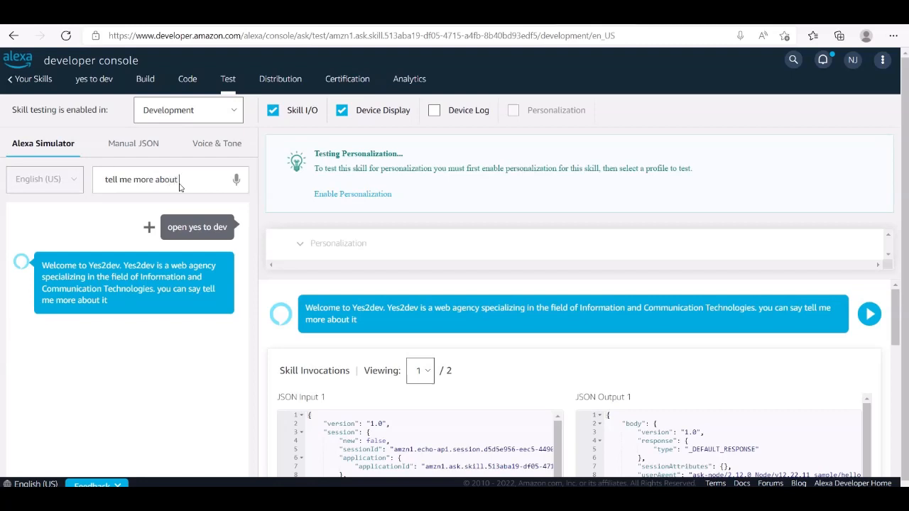
pyautogui.write('yes')
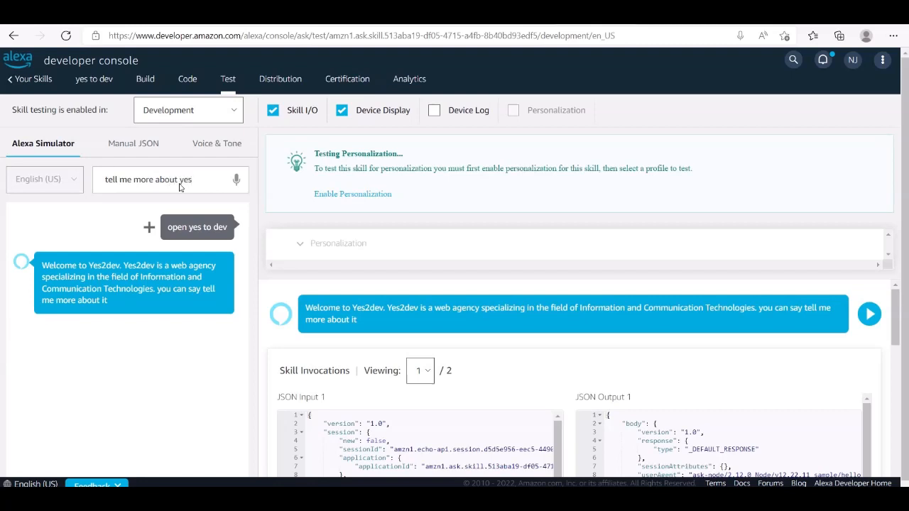